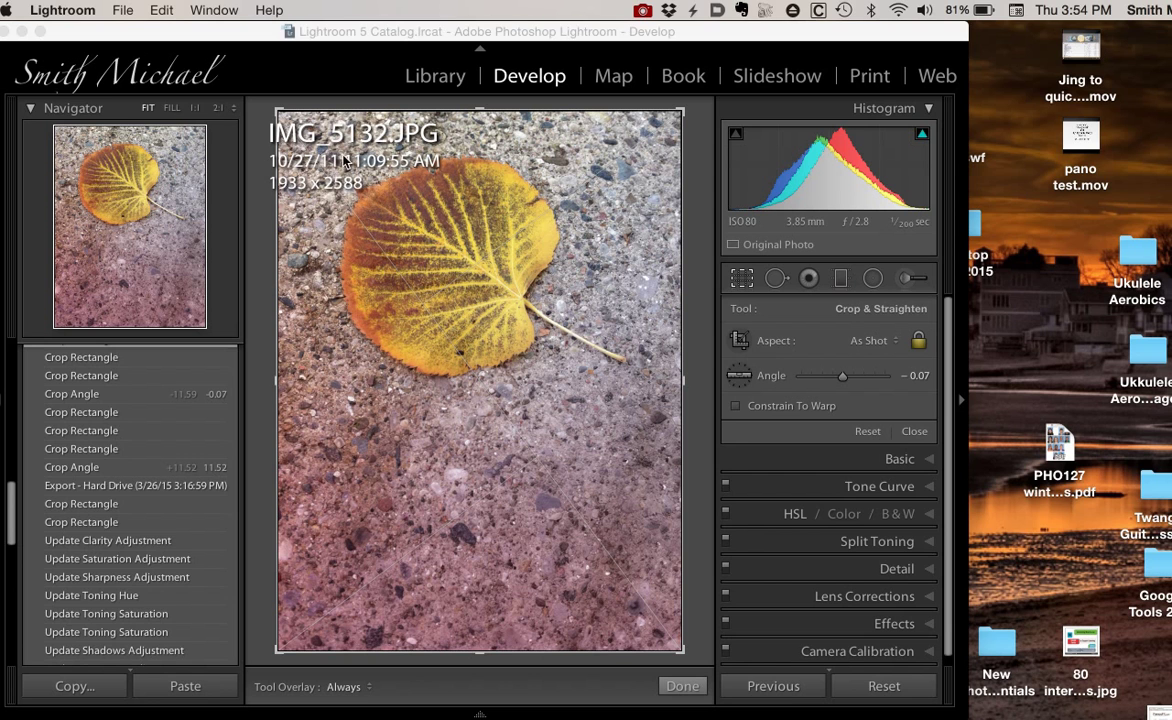
mouse_move(450, 356)
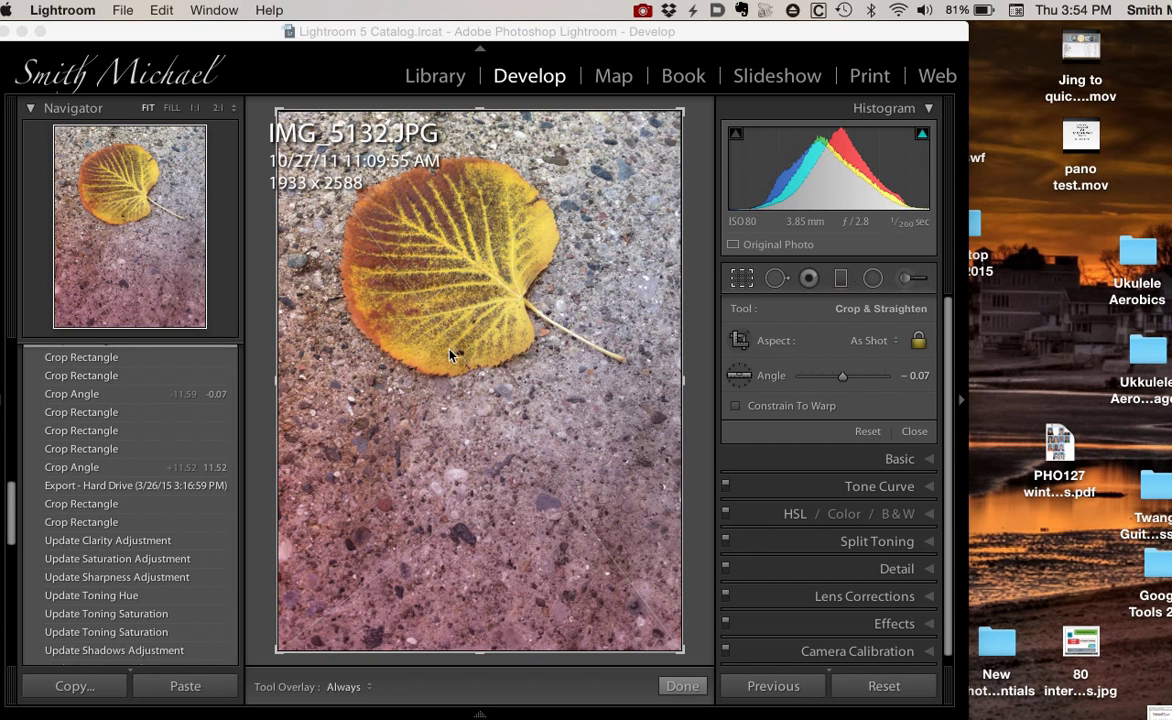
mouse_move(464, 156)
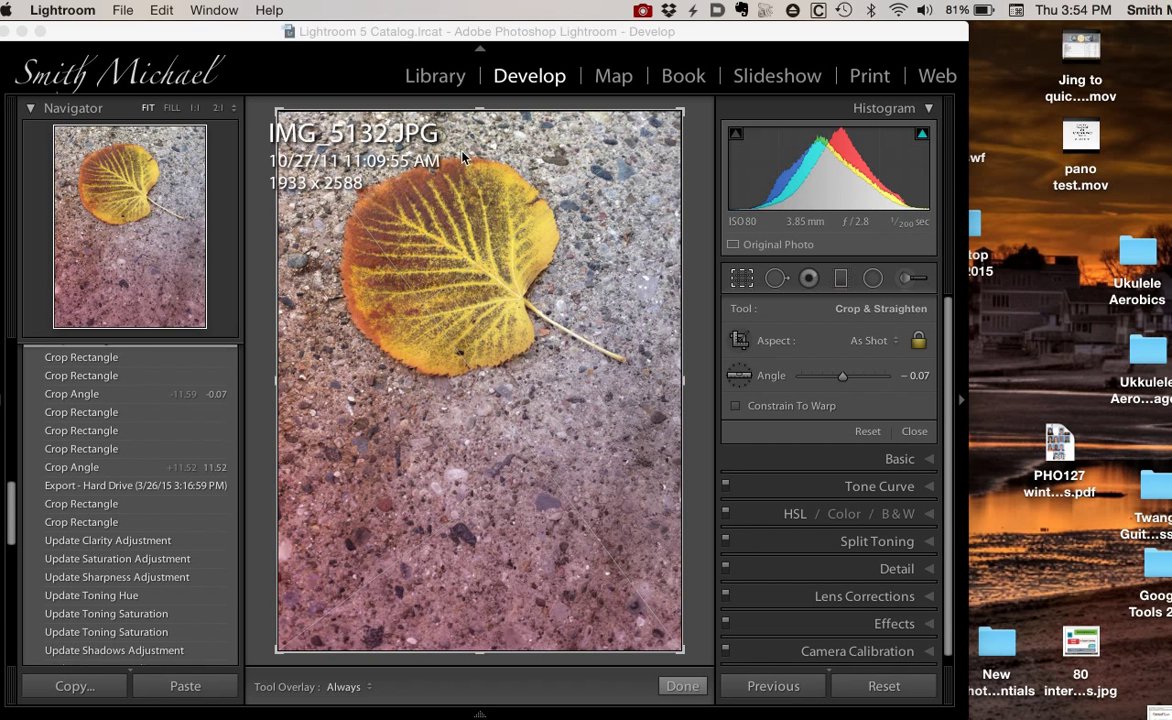
mouse_move(448, 264)
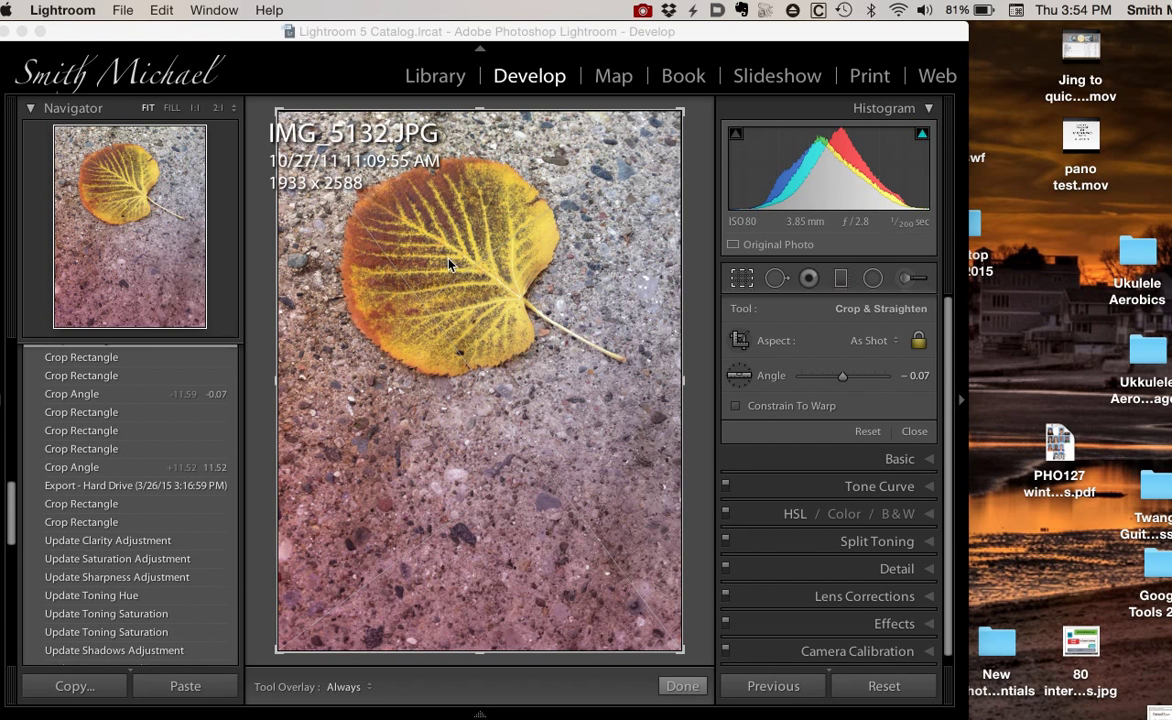
mouse_move(612, 288)
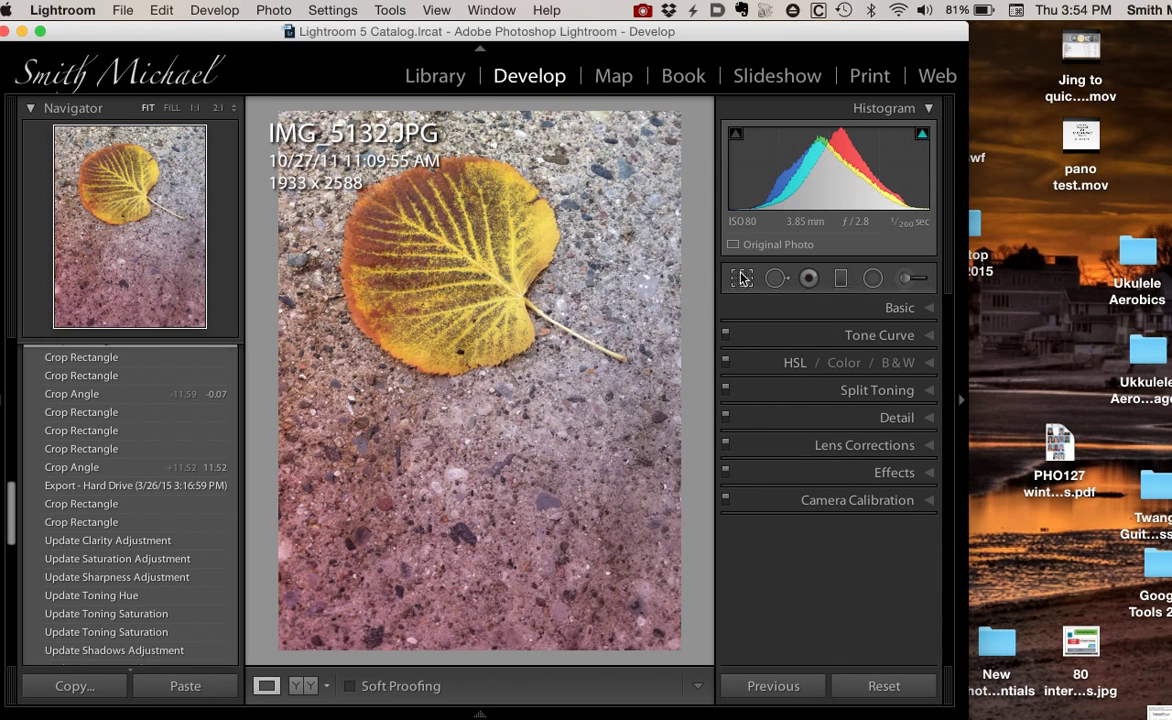
Step: Crop the leaf photo to a rotated 1 x 1 square of 1685 × 1685 pixels and commit it
left_click(742, 278)
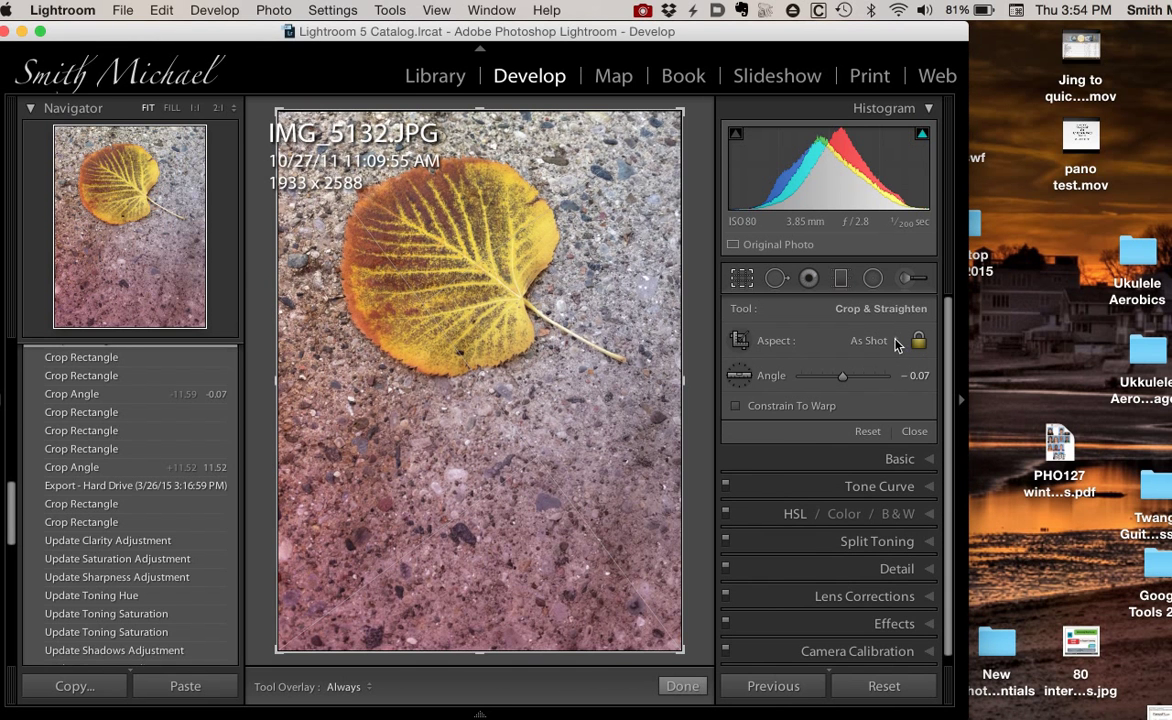
left_click(868, 340)
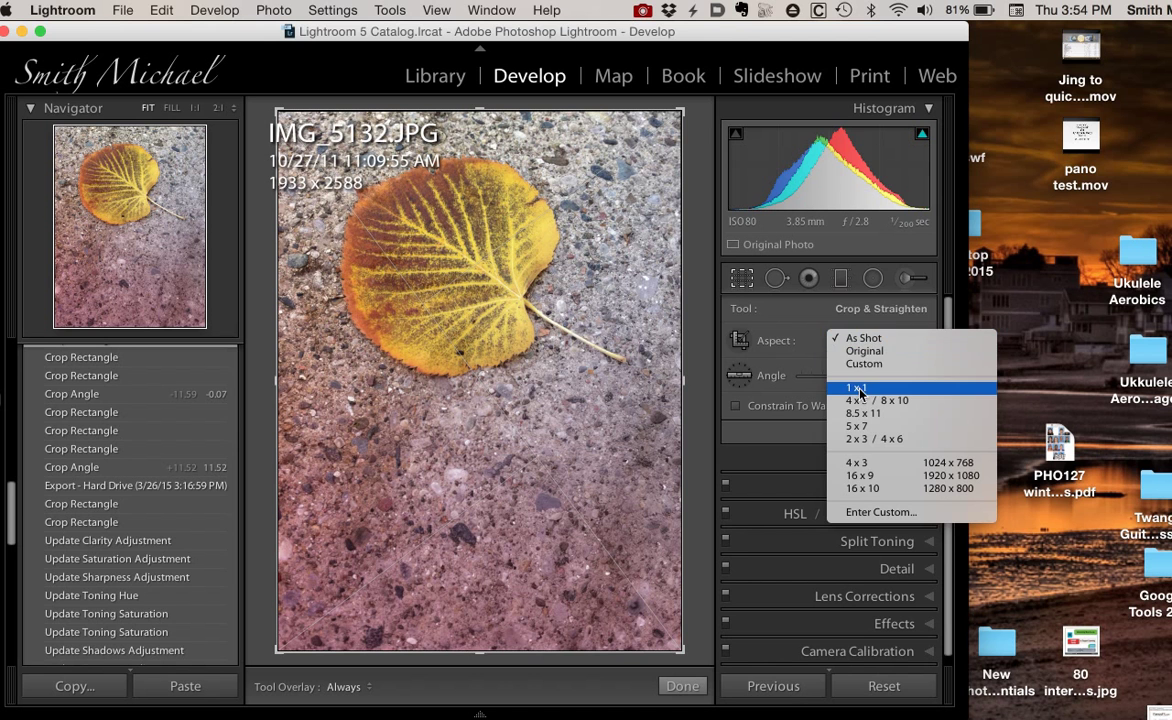
left_click(856, 388)
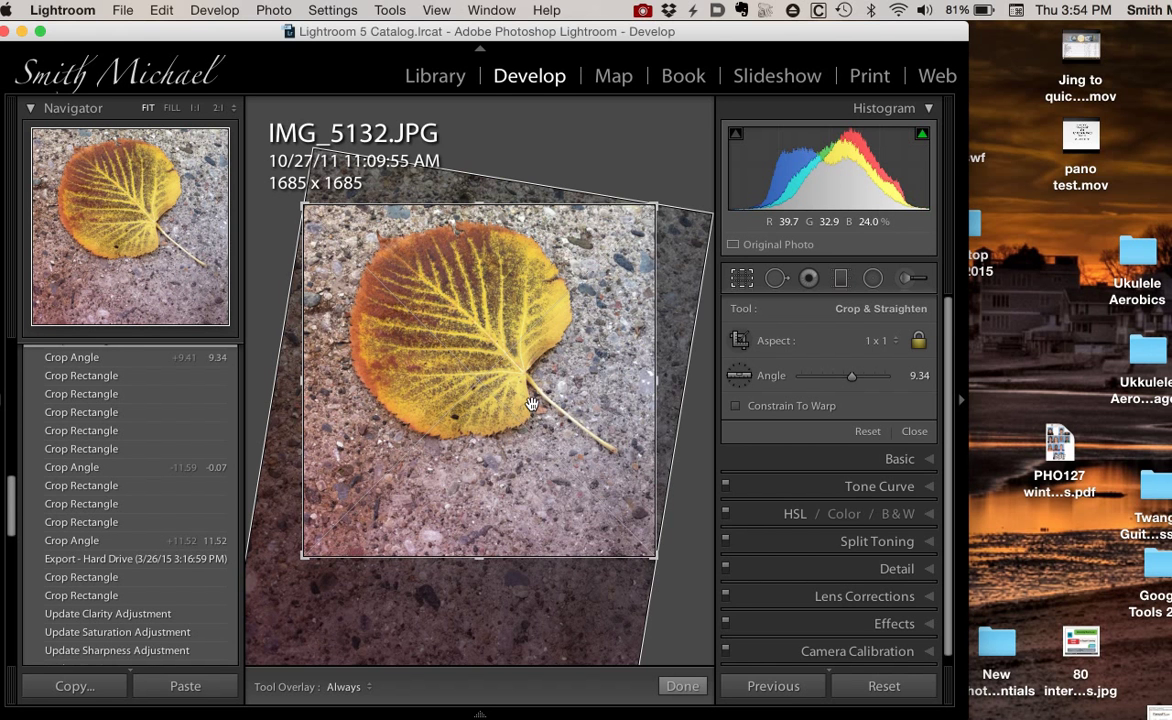
left_click(682, 686)
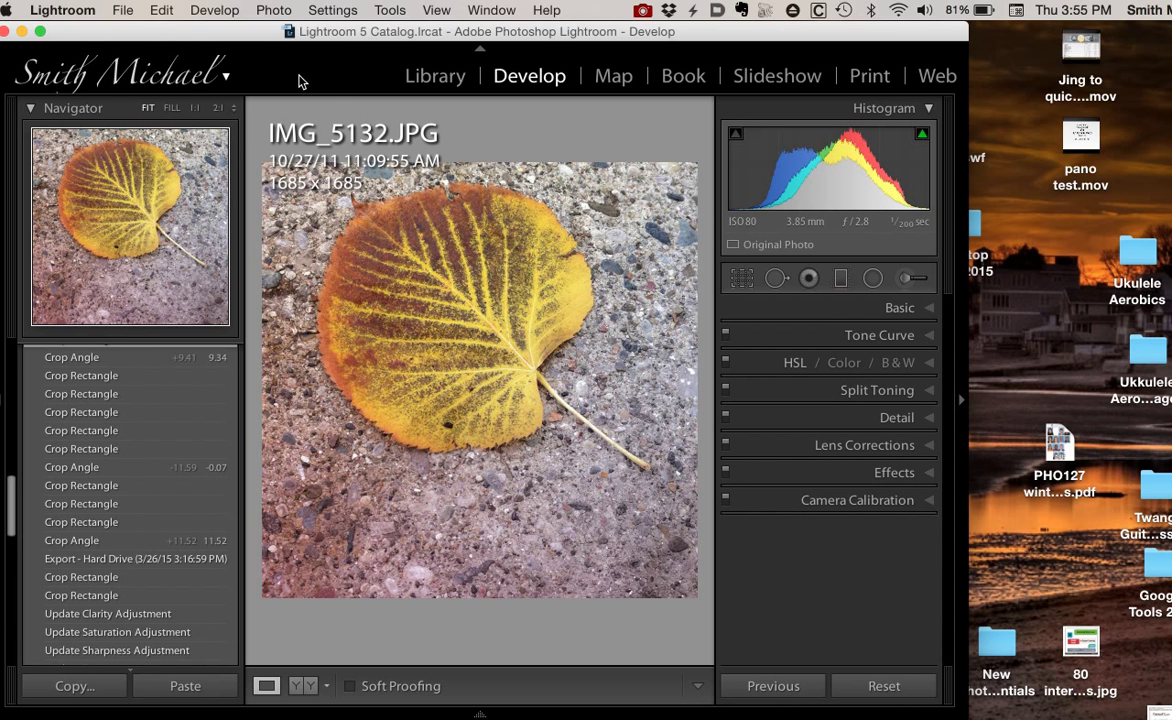
mouse_move(124, 18)
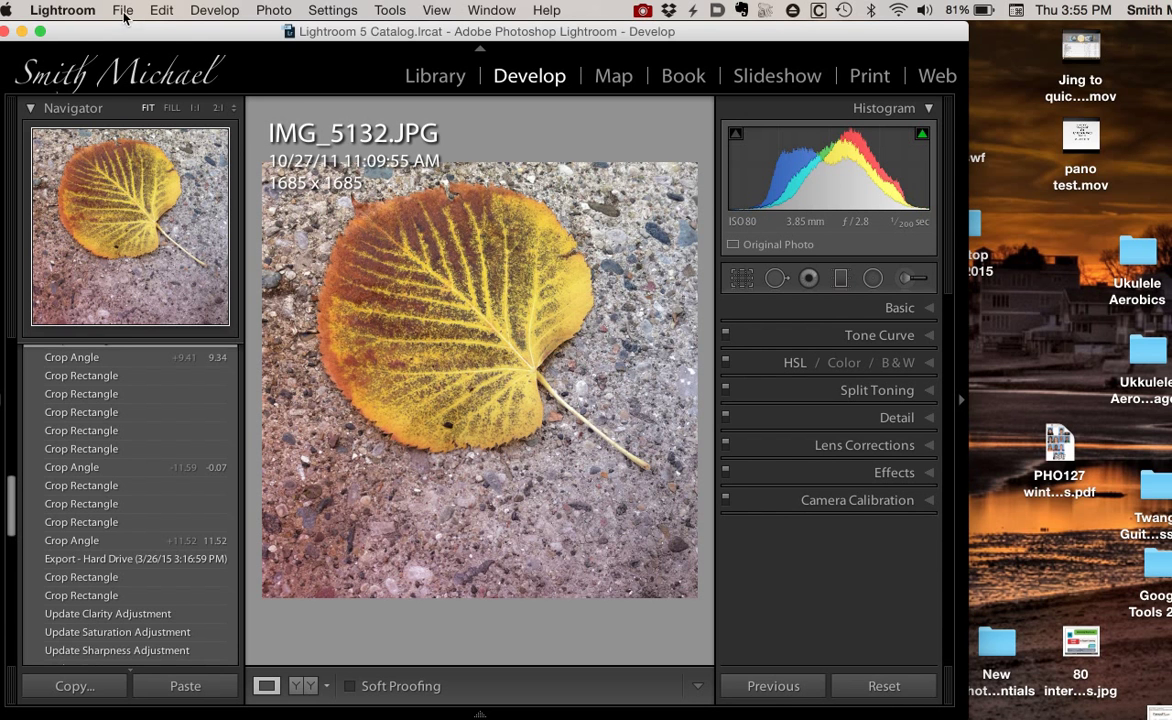
Step: Bring up the File menu with its catalog and export commands
left_click(122, 10)
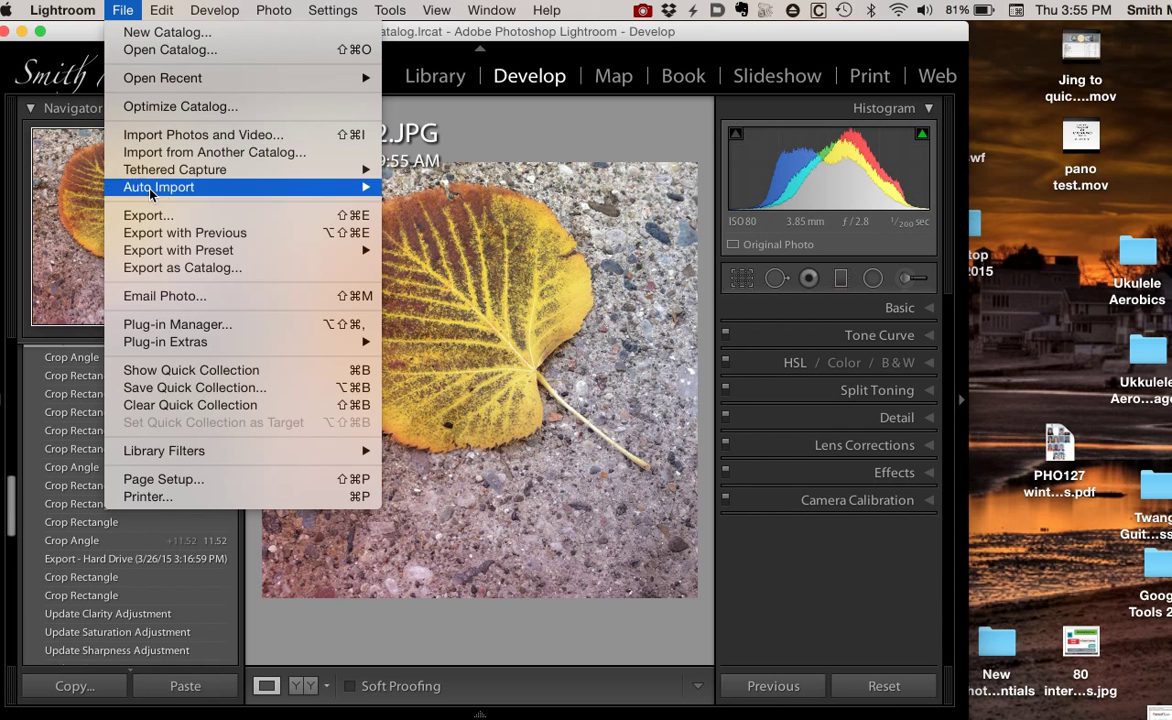
mouse_move(148, 216)
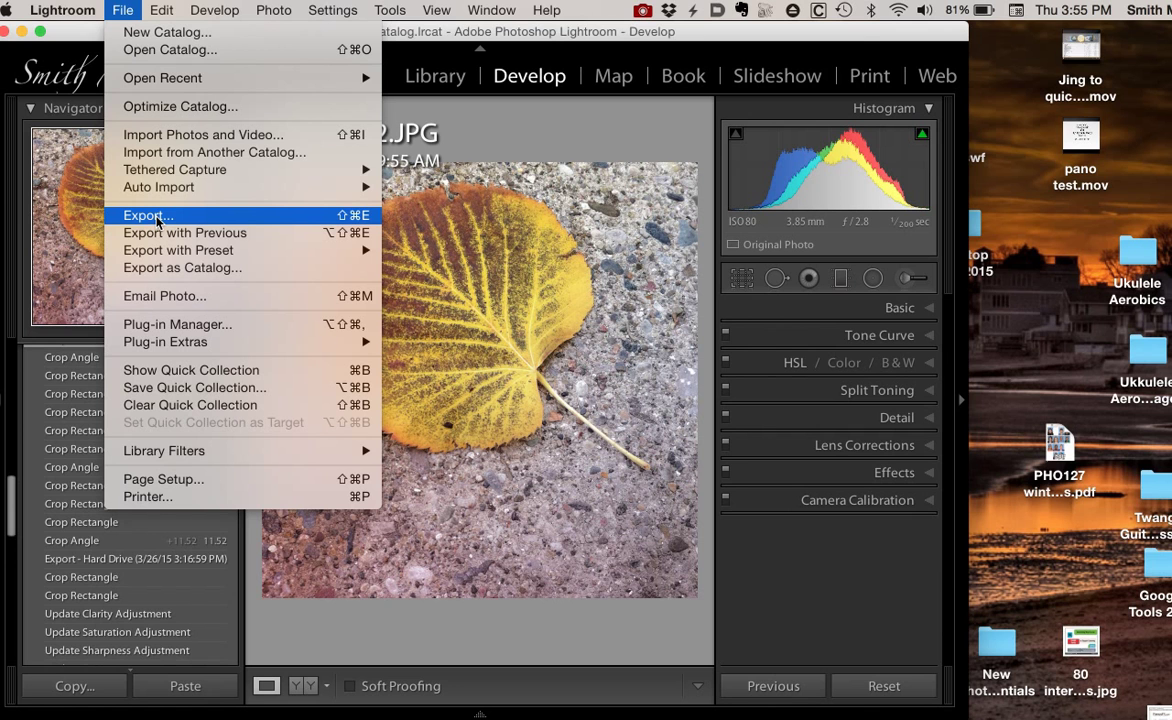
mouse_move(168, 250)
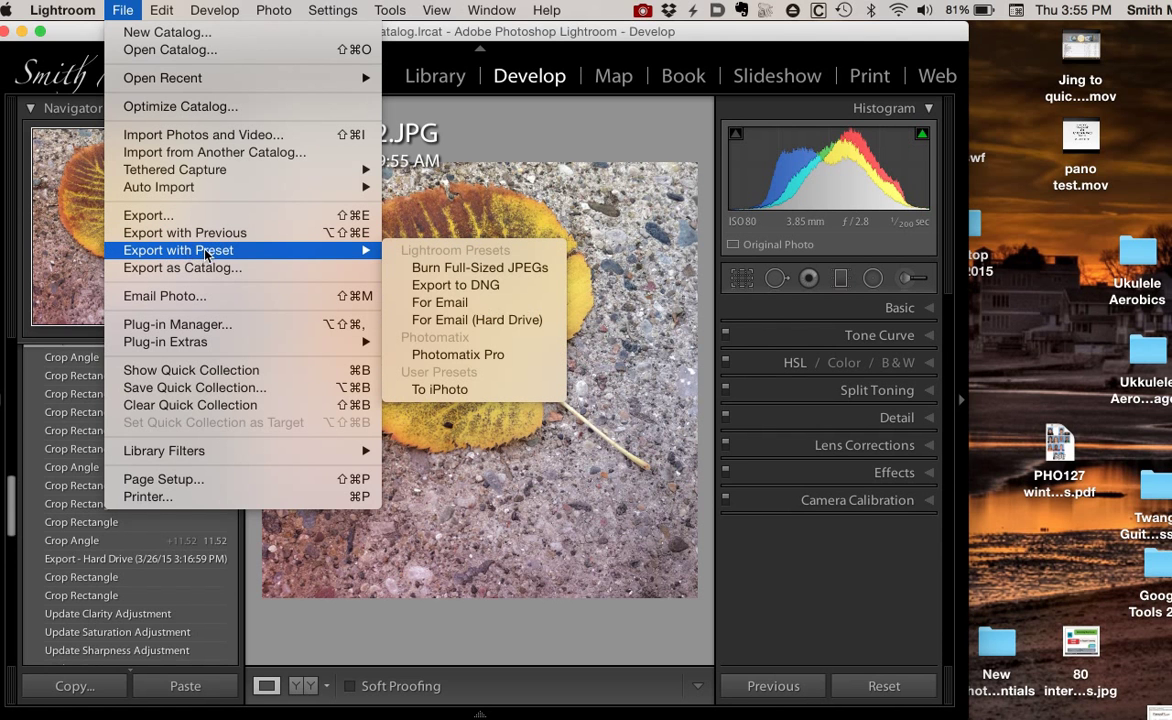
mouse_move(462, 388)
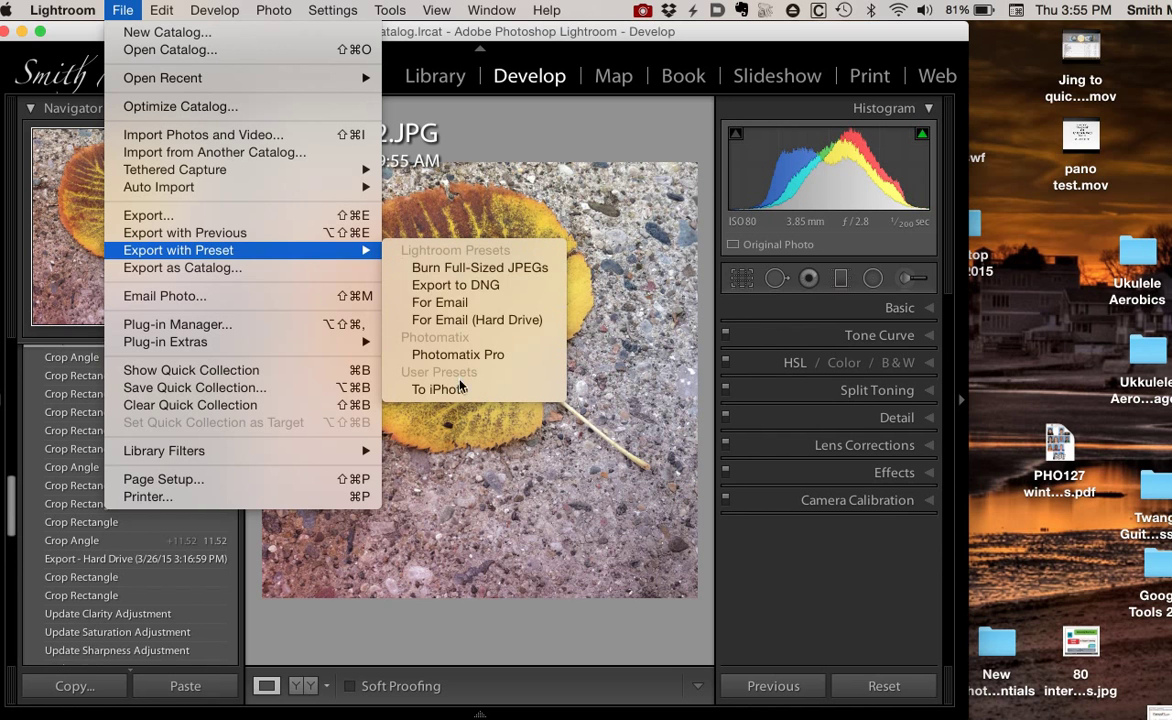
mouse_move(148, 216)
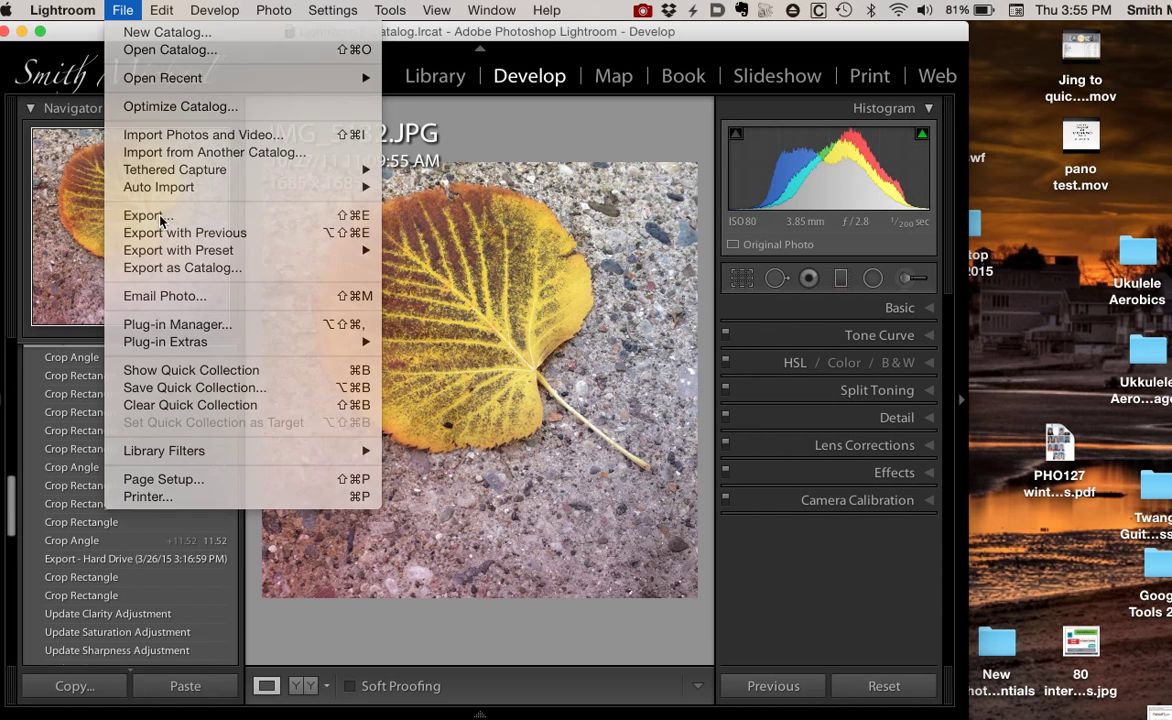
Step: Start the export and begin a new destination folder inside Dropbox
left_click(144, 216)
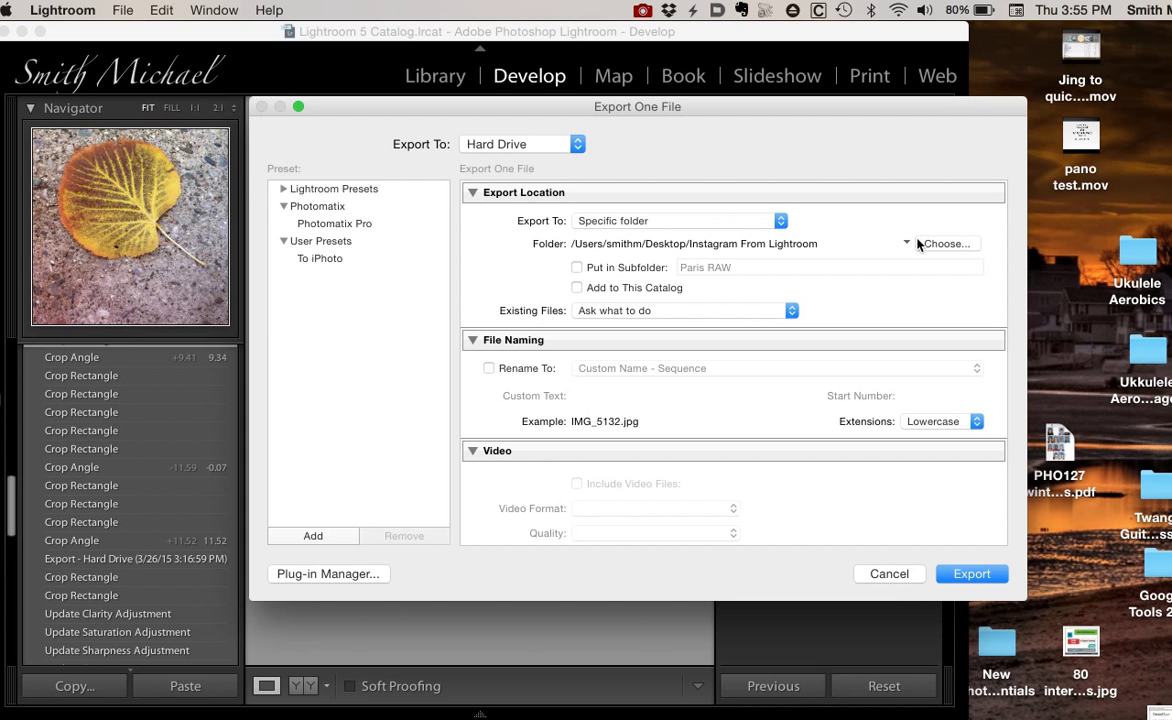
mouse_move(932, 252)
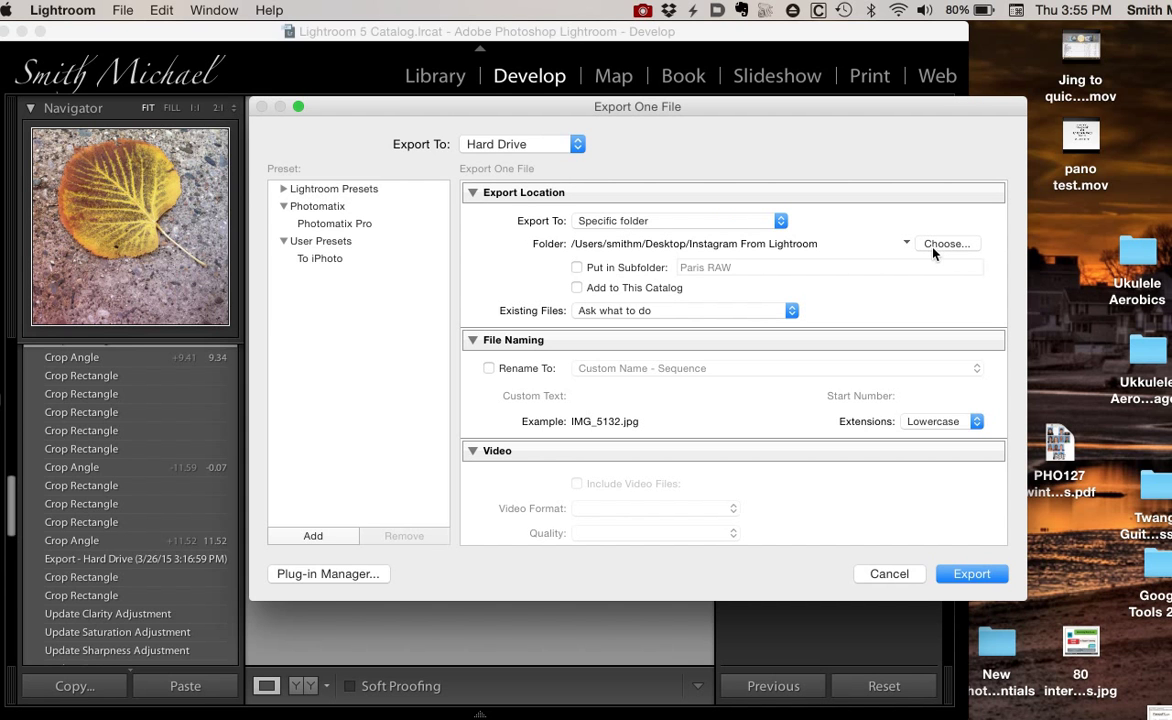
left_click(946, 244)
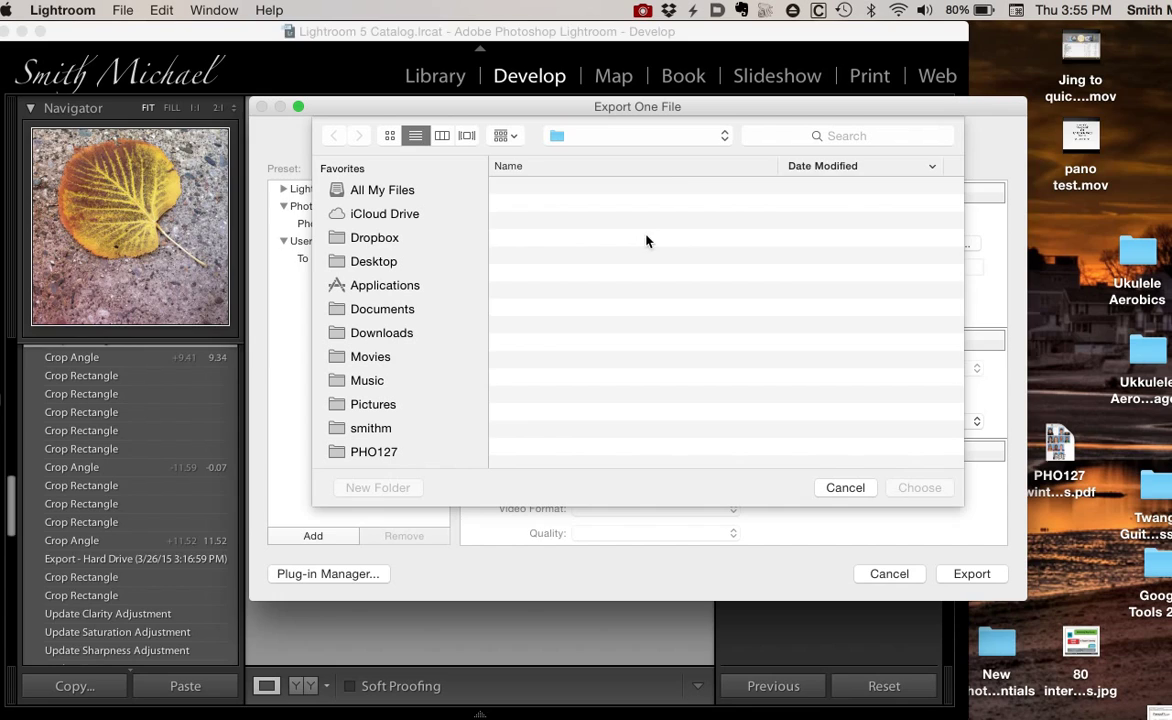
left_click(374, 236)
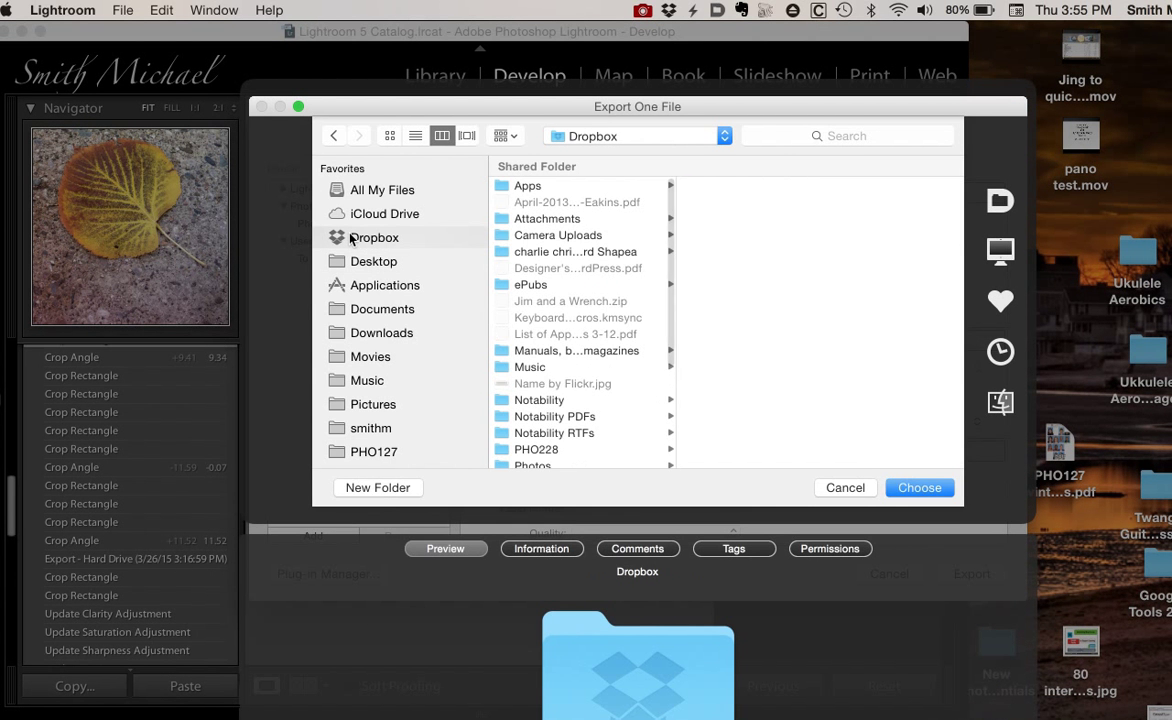
mouse_move(380, 488)
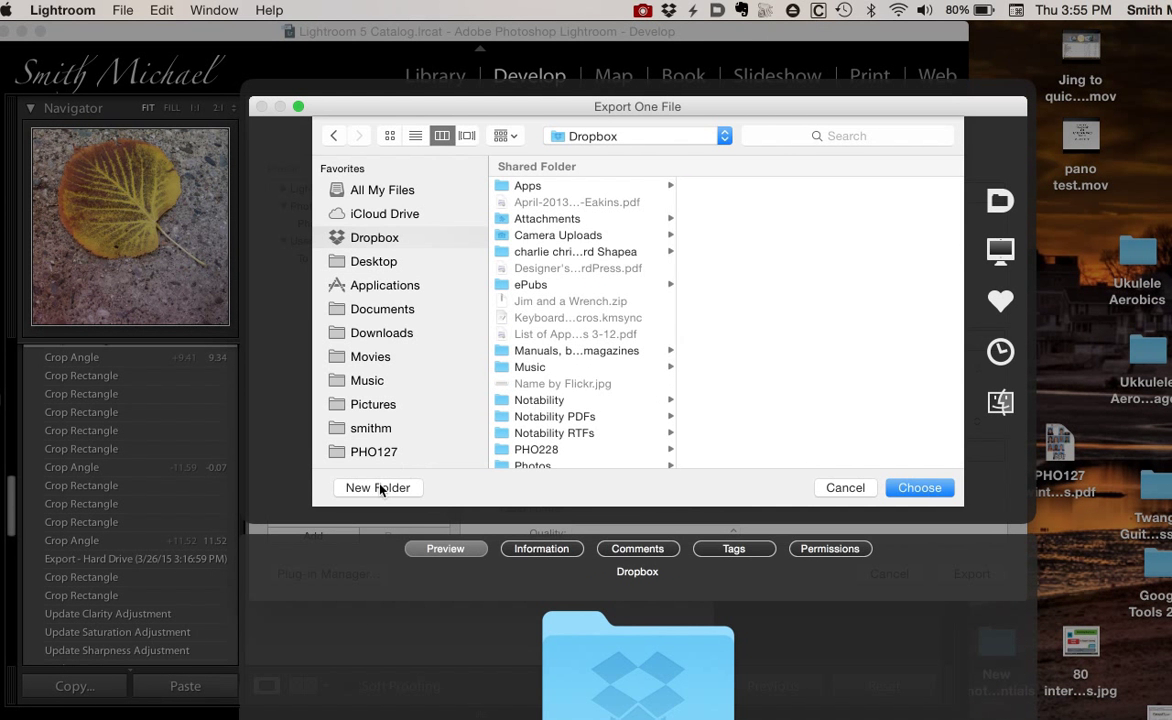
left_click(376, 488)
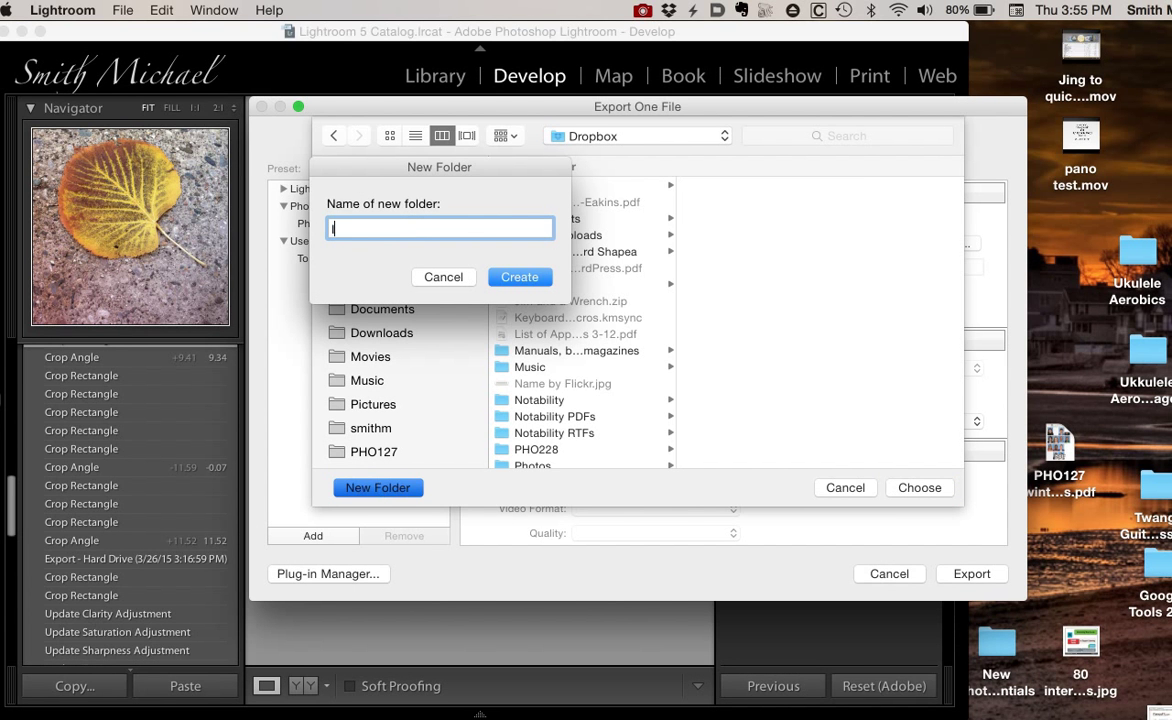
Step: Name the folder 'Instagram from LR', create it and choose it as the export destination
type("Instagram fr")
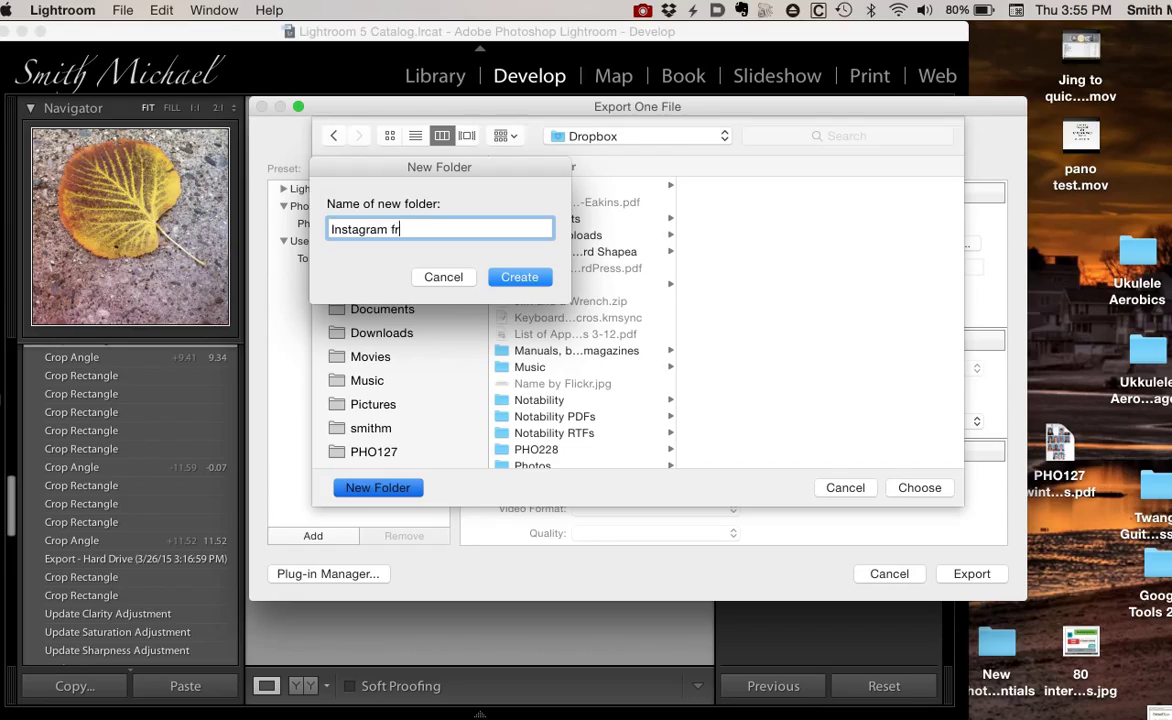
type("om L")
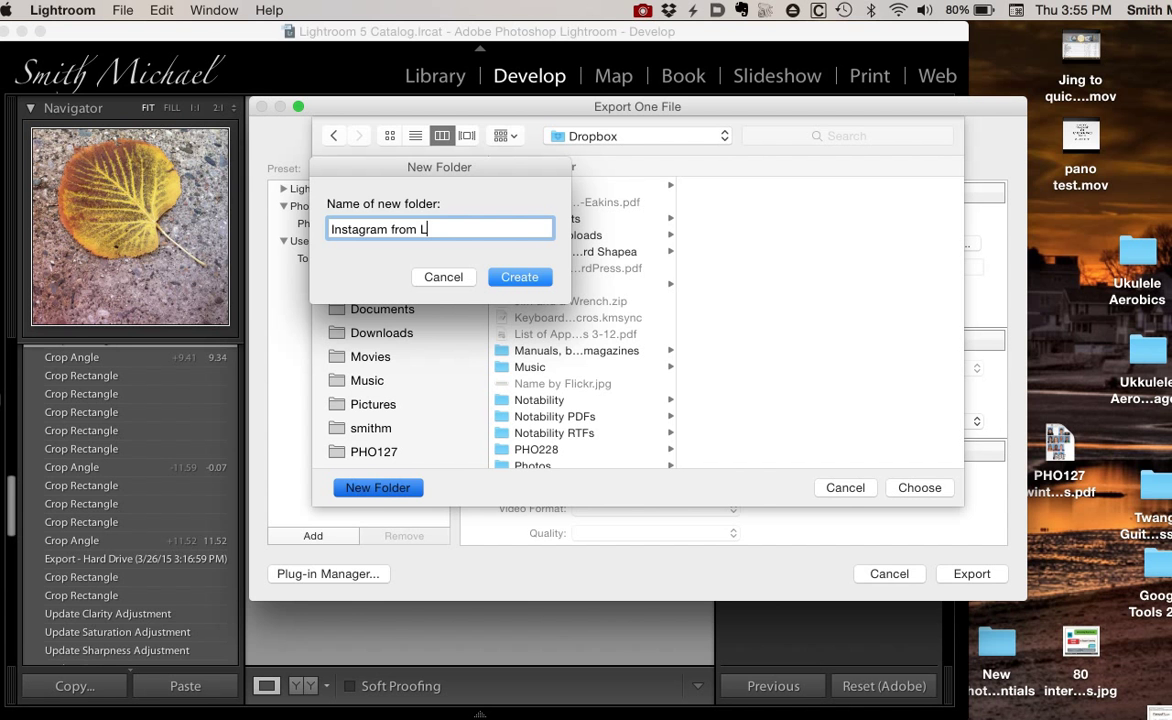
type("R")
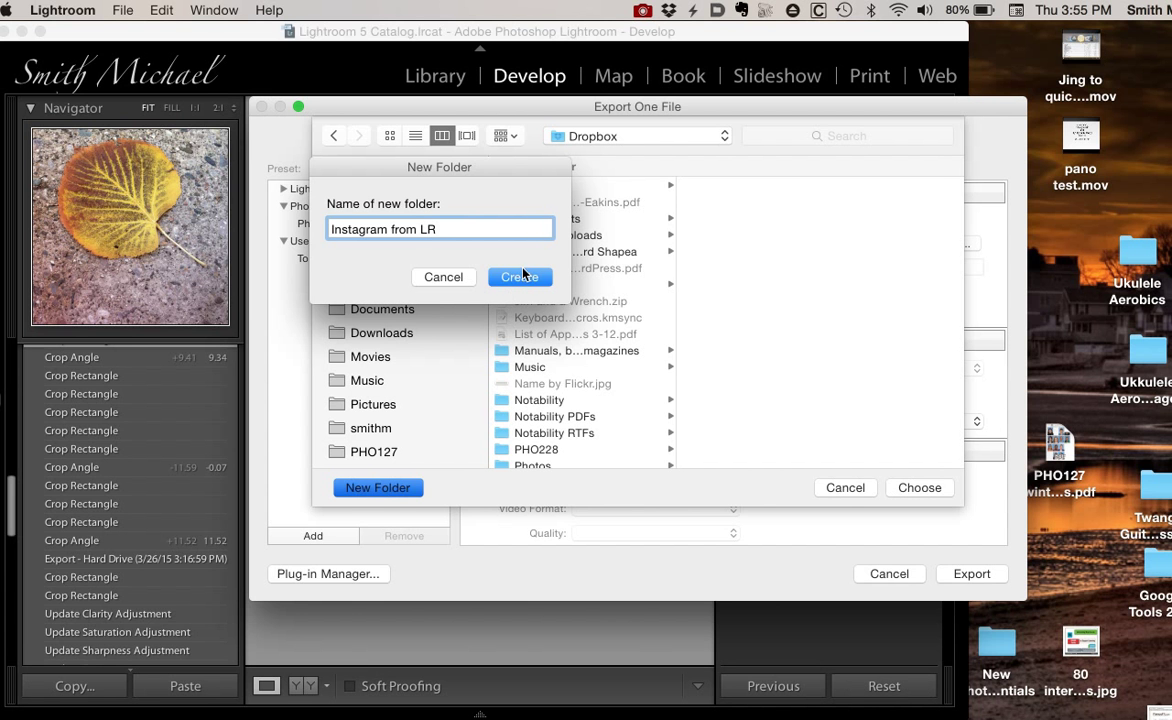
left_click(520, 276)
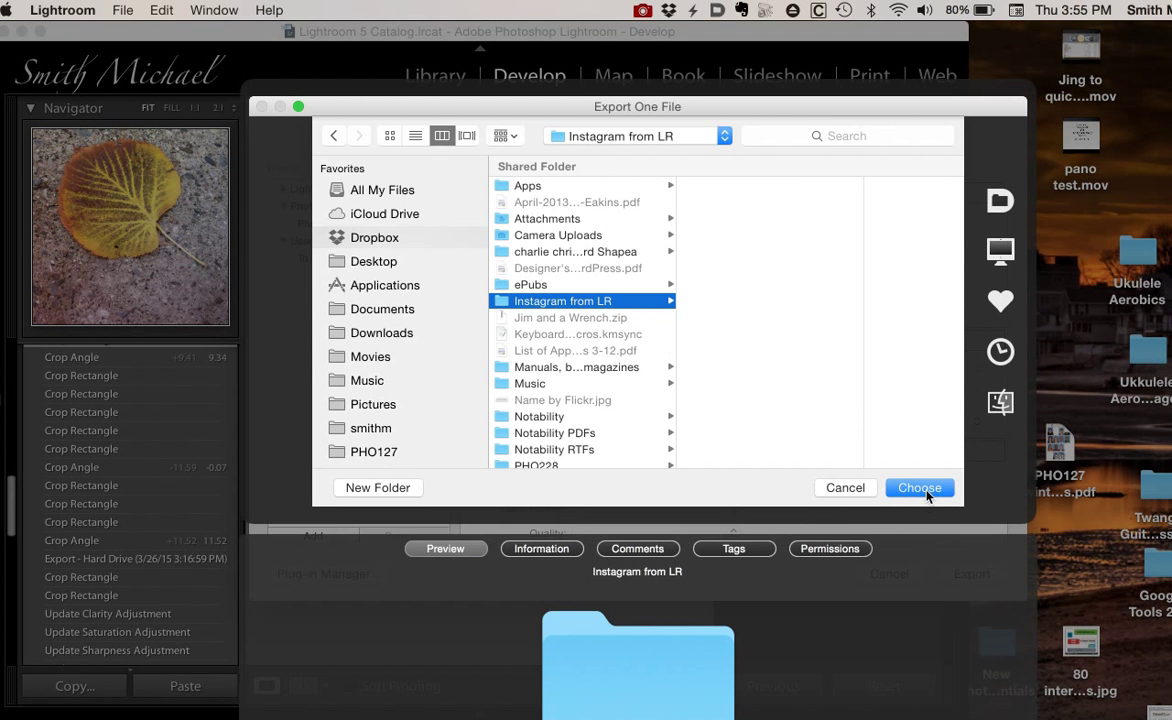
left_click(920, 488)
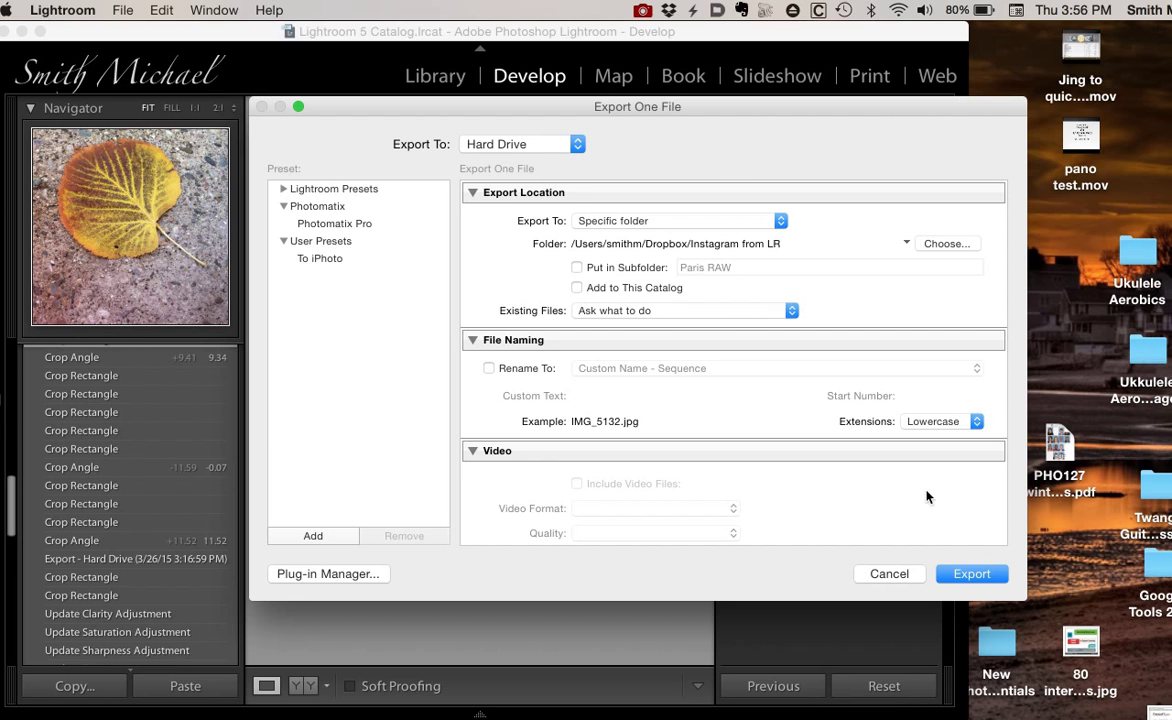
mouse_move(630, 252)
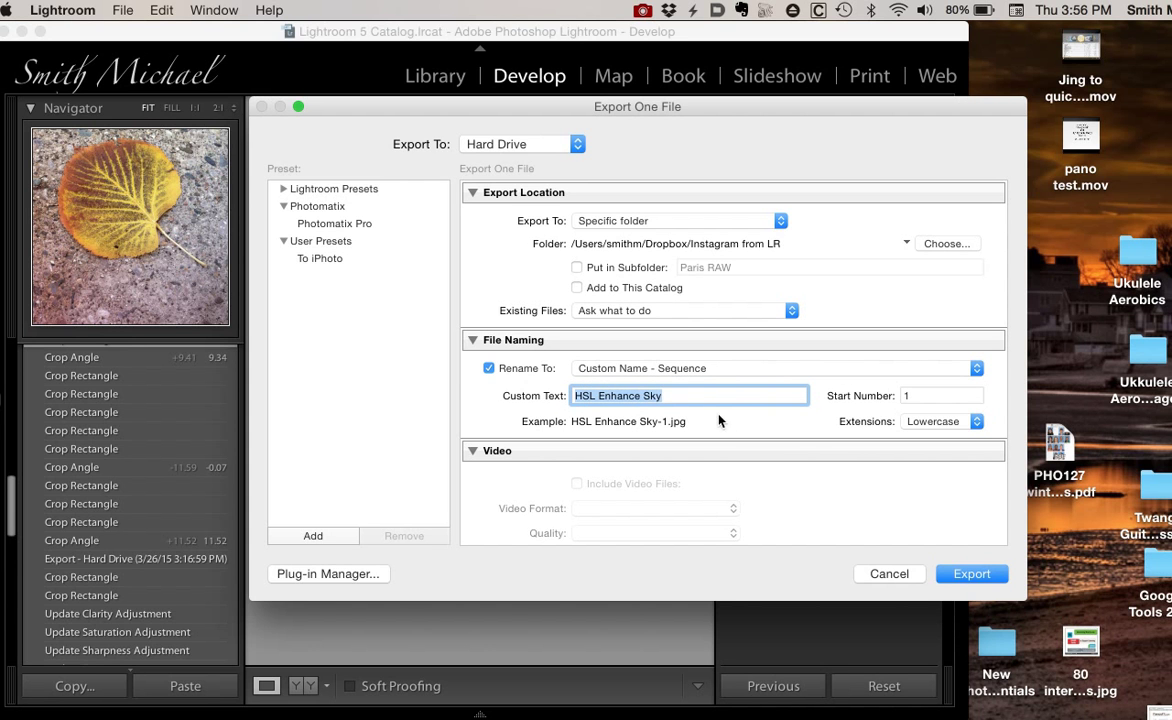
mouse_move(632, 424)
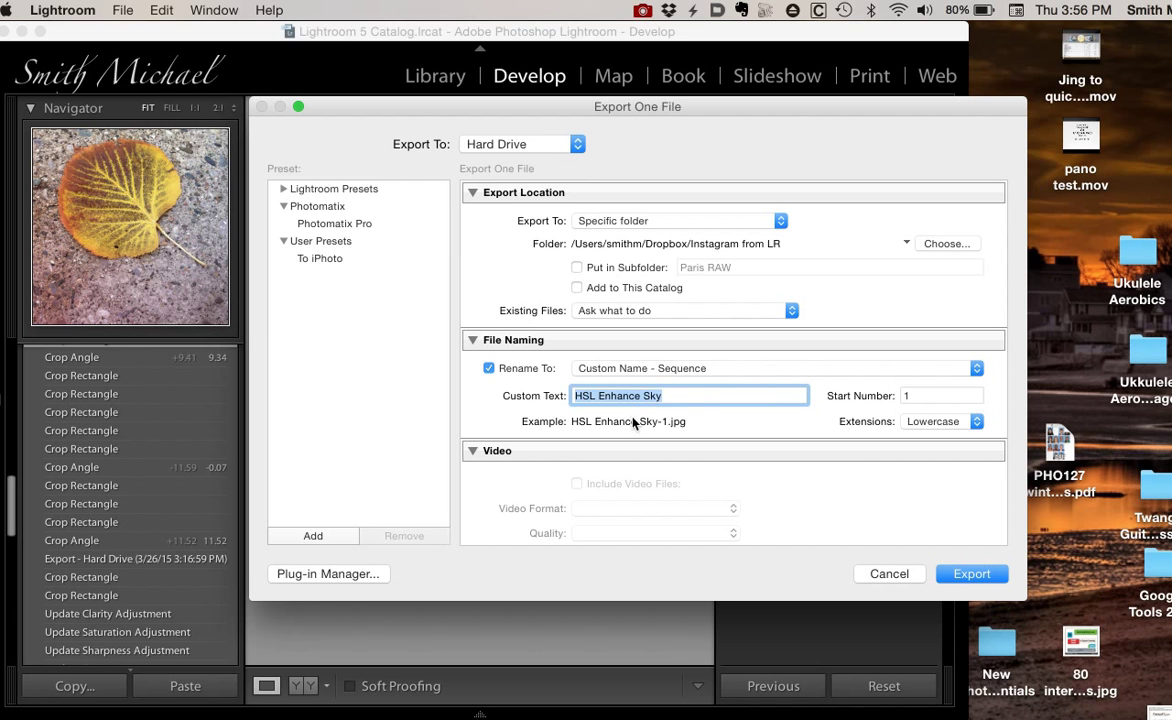
Step: Show the Rename To naming-template choices in the File Naming section
left_click(660, 396)
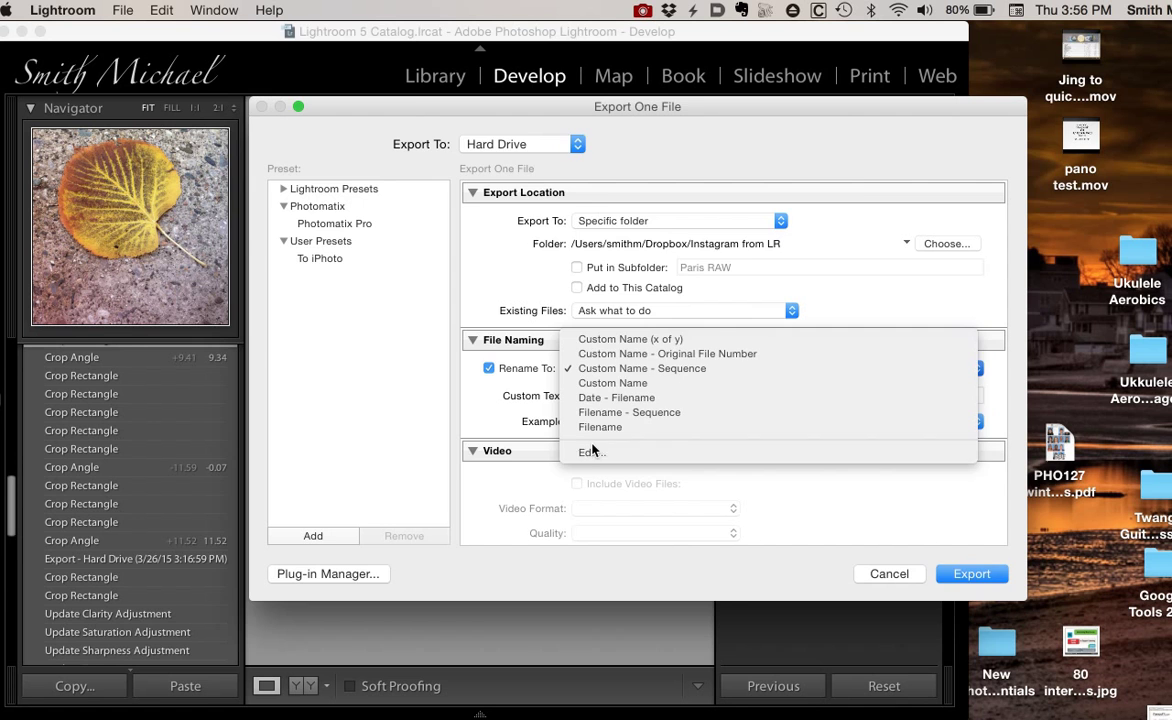
Step: Change the naming template to custom text followed by the original filename, e.g. HSL Enhance Sky-IMG_5132.jpg
left_click(592, 452)
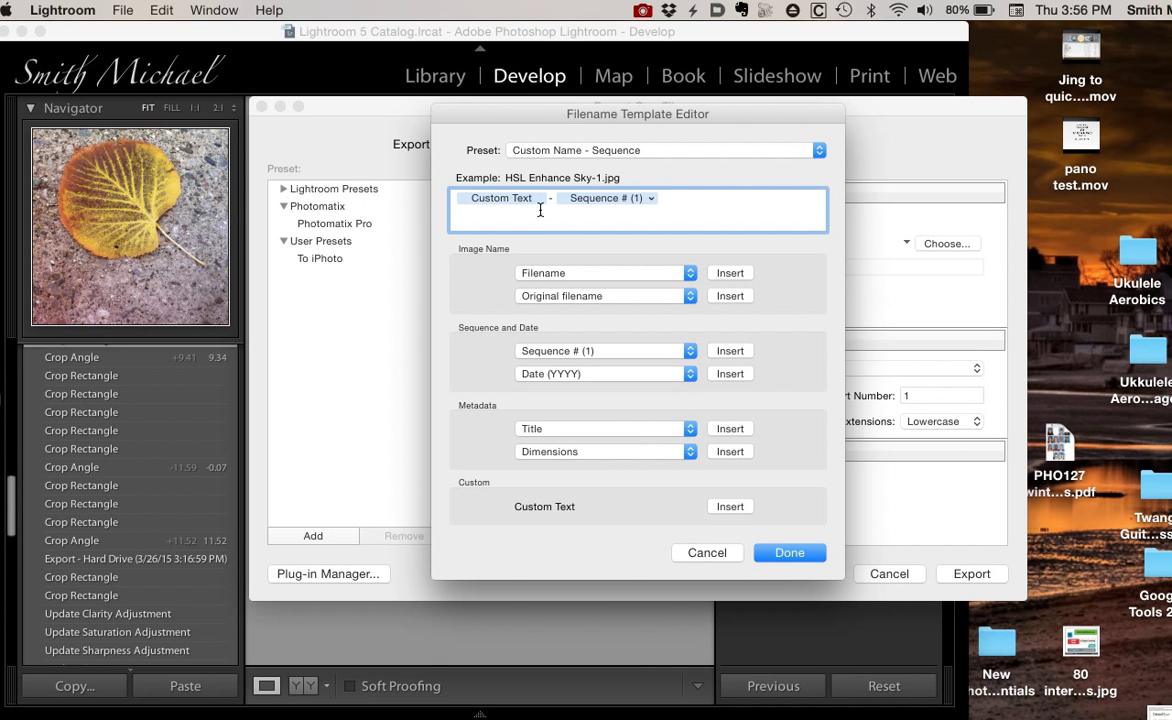
mouse_move(600, 200)
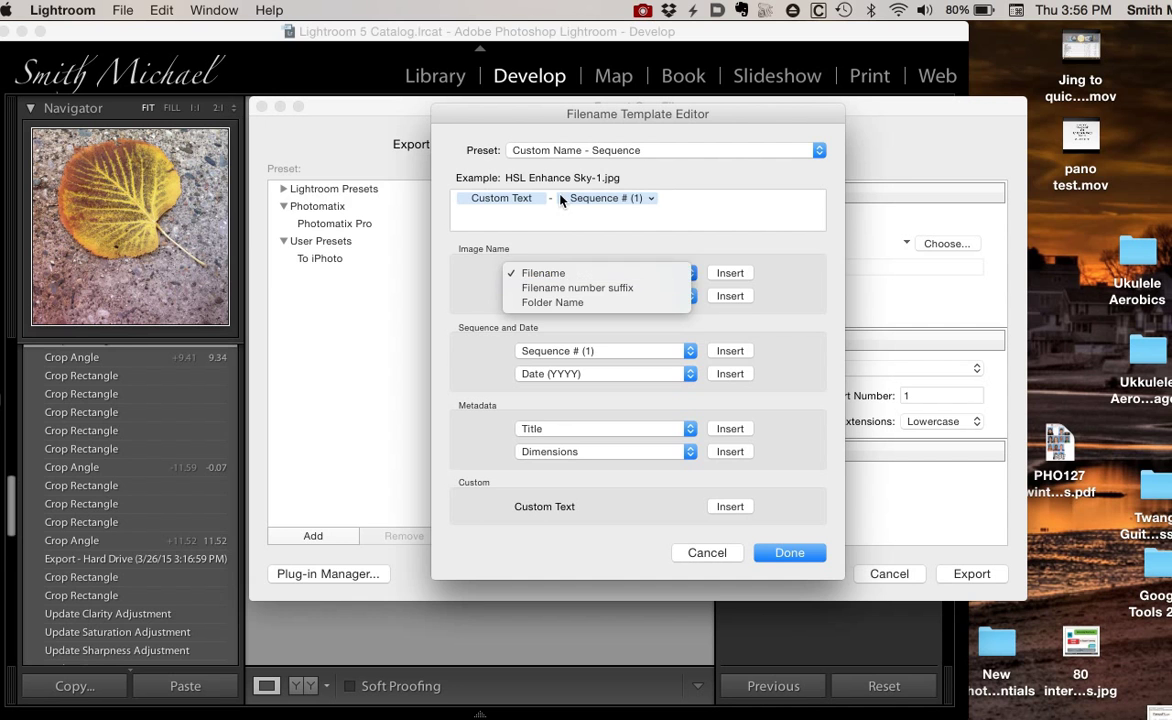
left_click(544, 272)
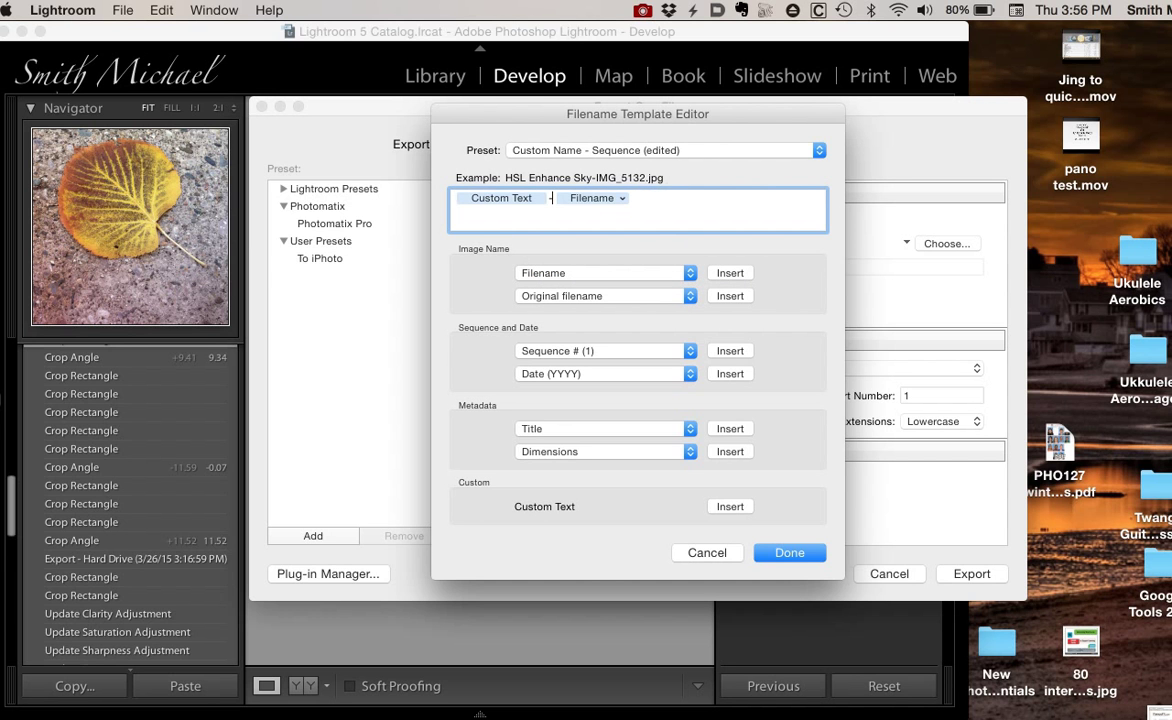
mouse_move(588, 136)
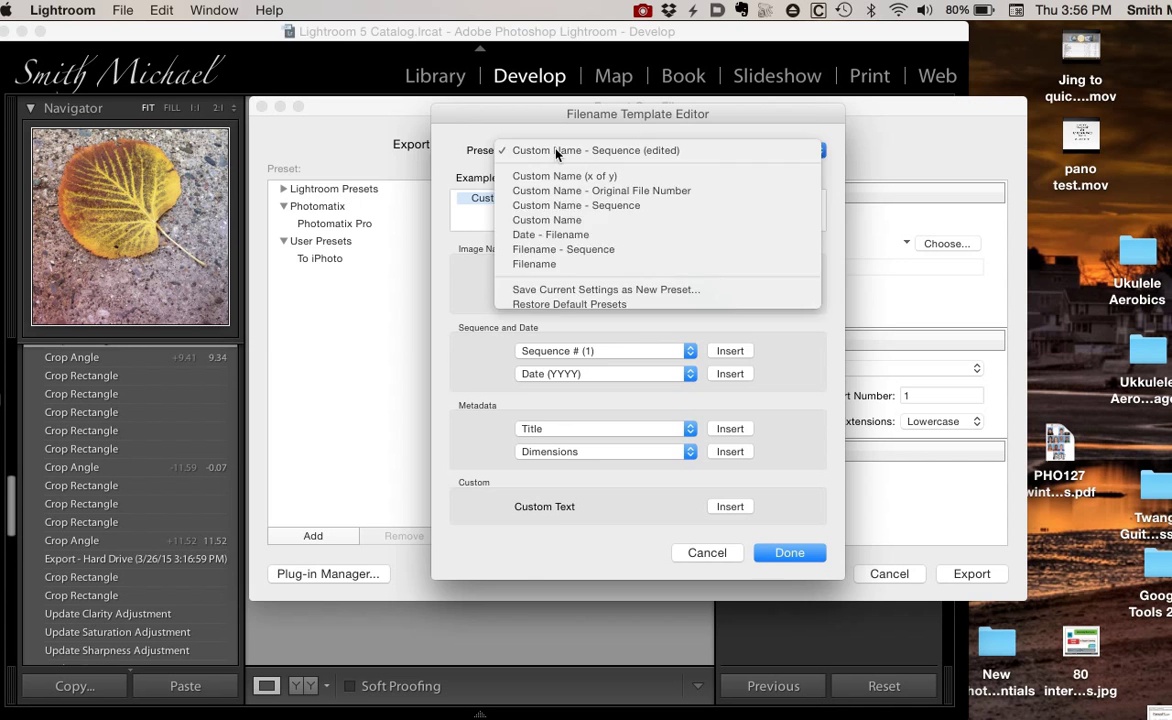
left_click(788, 552)
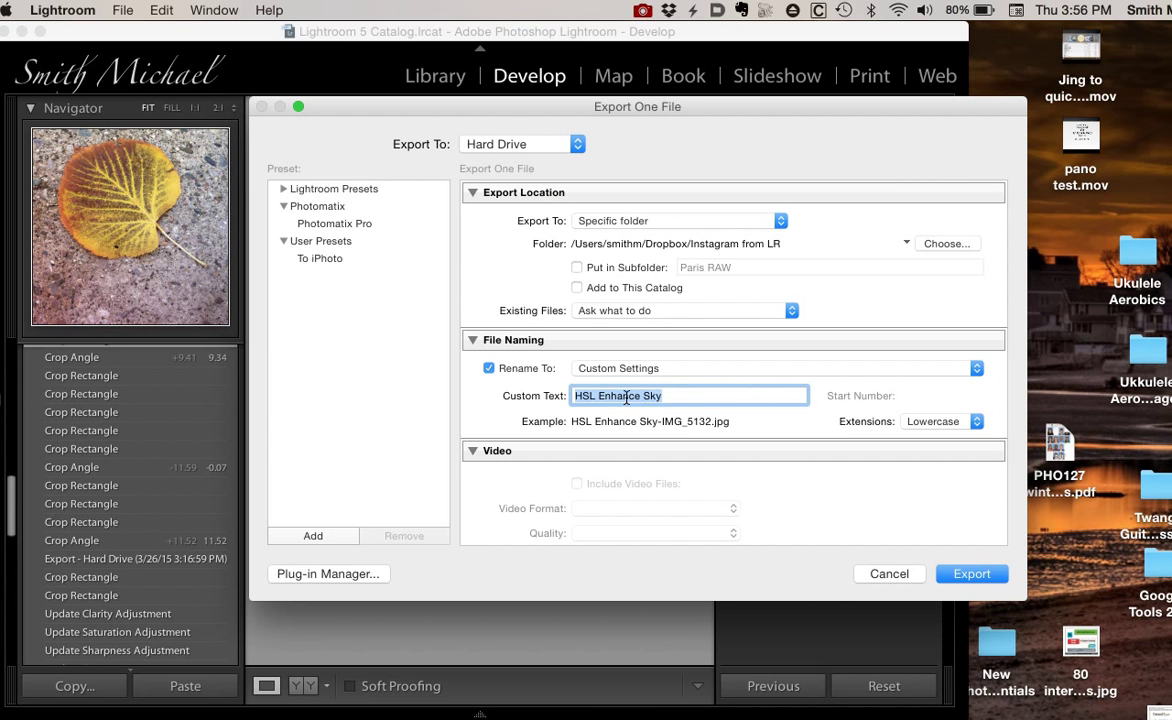
Step: Set the custom text to 'Instagram', giving names like Instagram-IMG_5132.jpg
type("Inst")
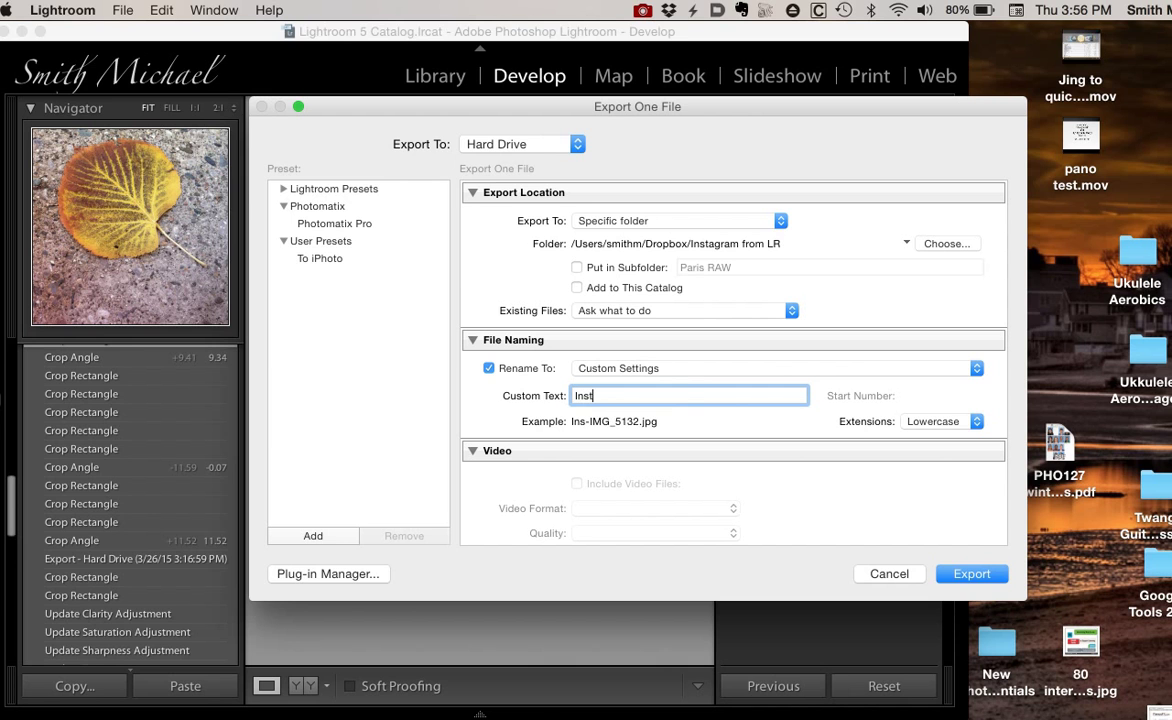
type("agra")
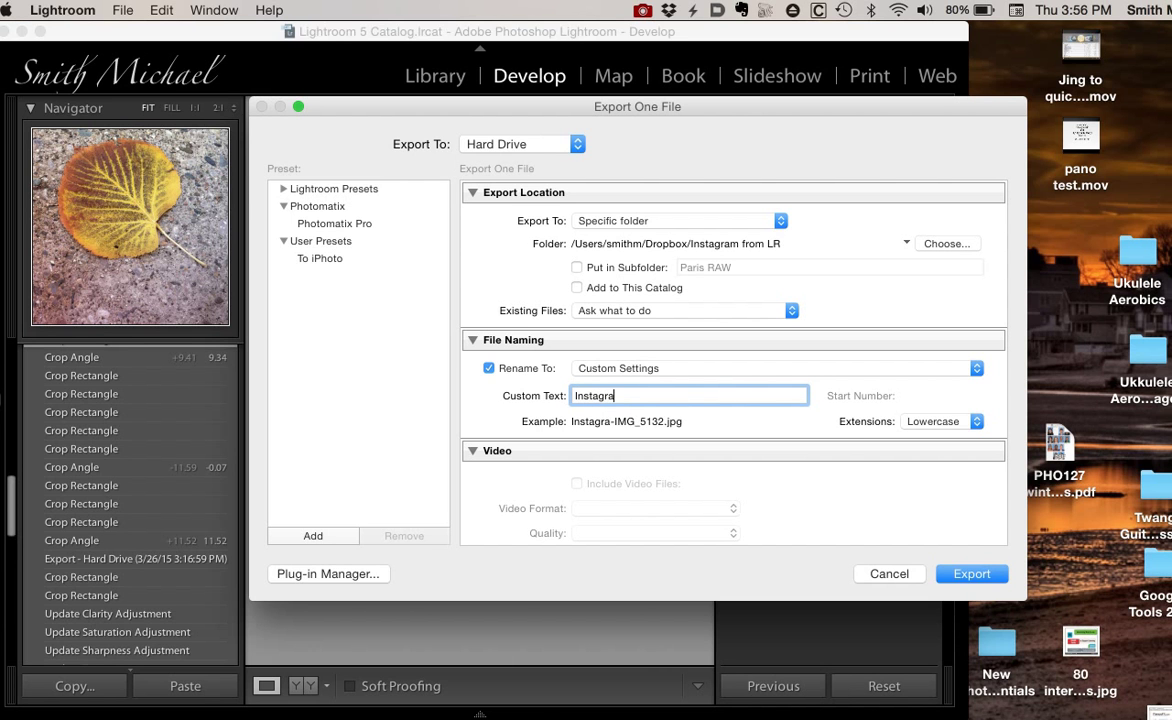
type("m")
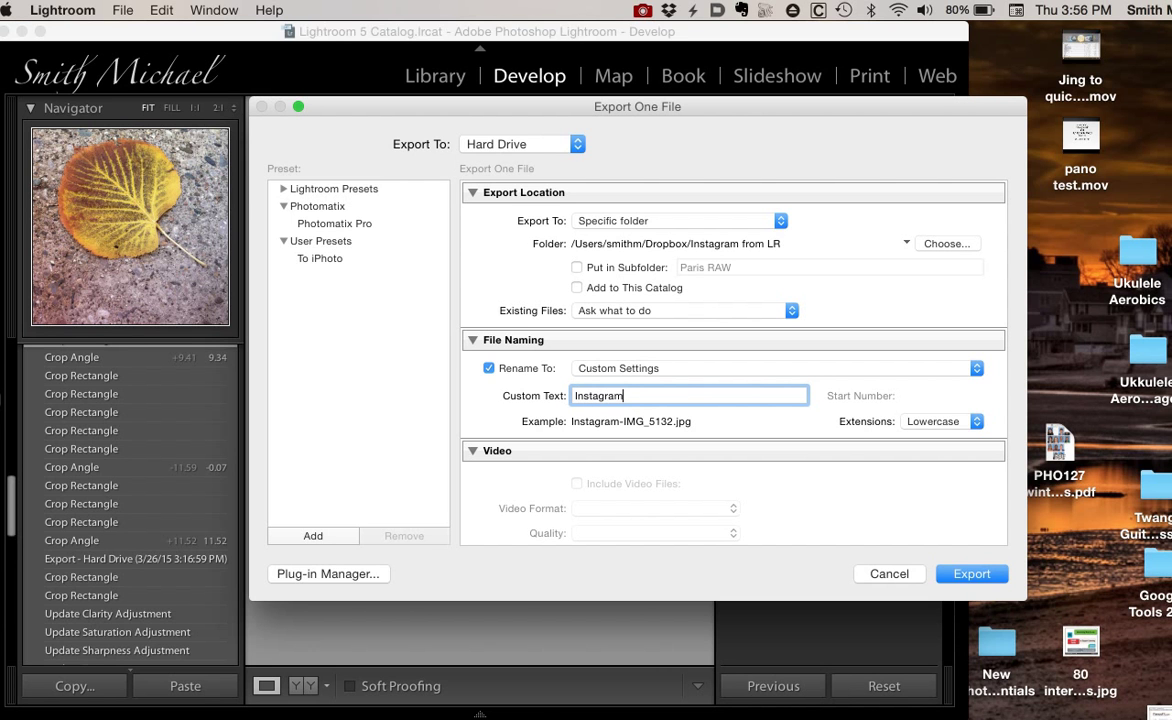
mouse_move(750, 356)
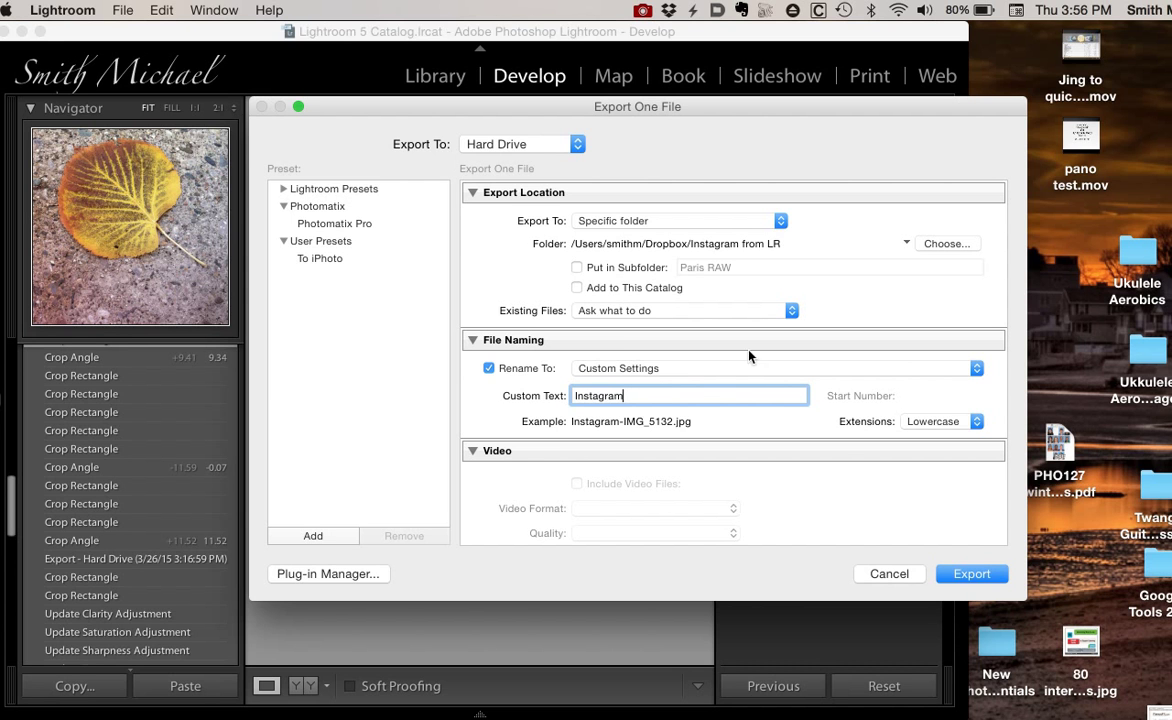
mouse_move(604, 422)
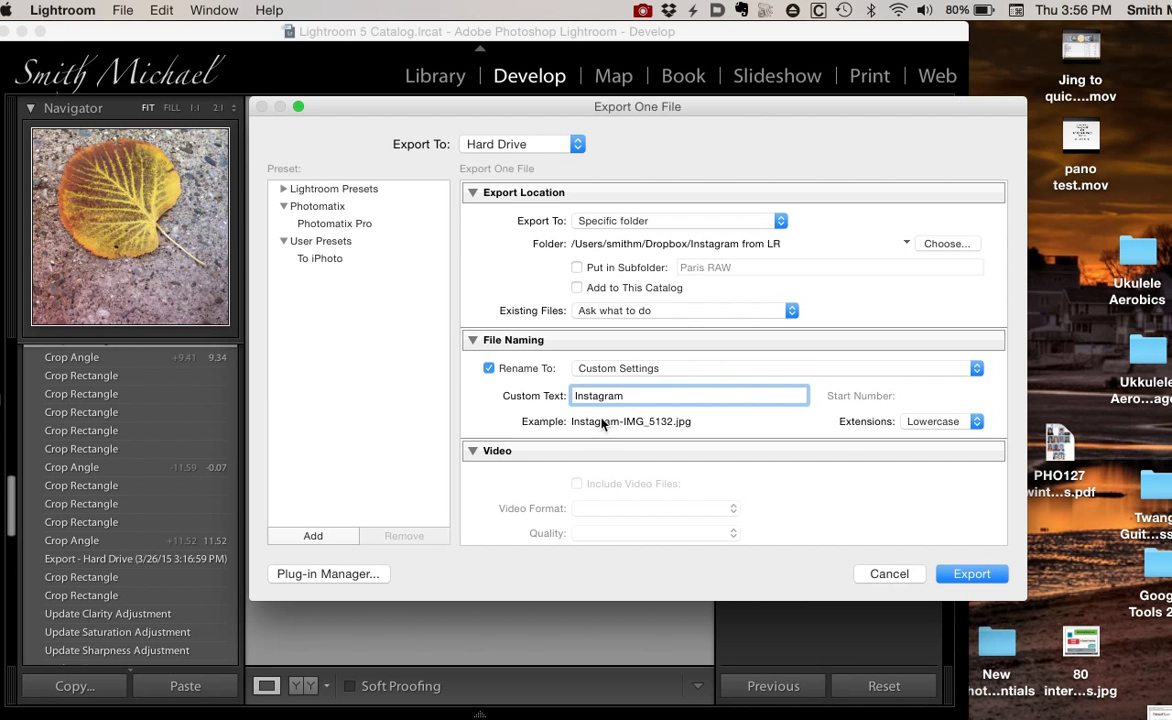
mouse_move(668, 420)
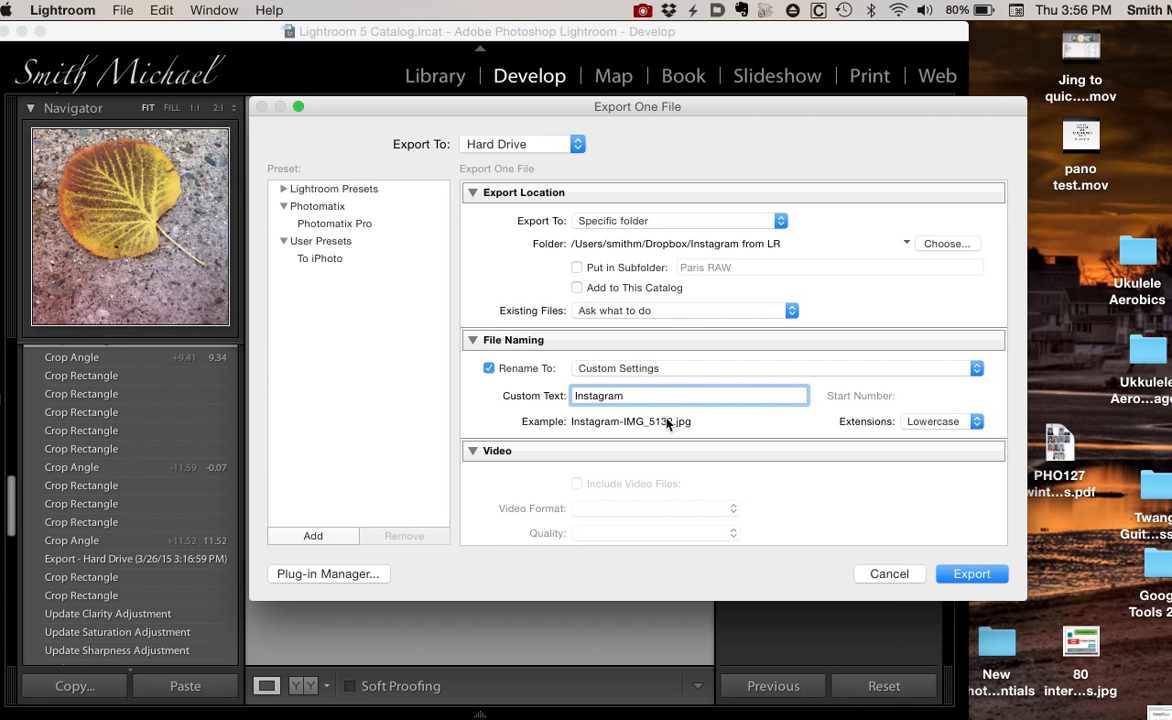
mouse_move(772, 428)
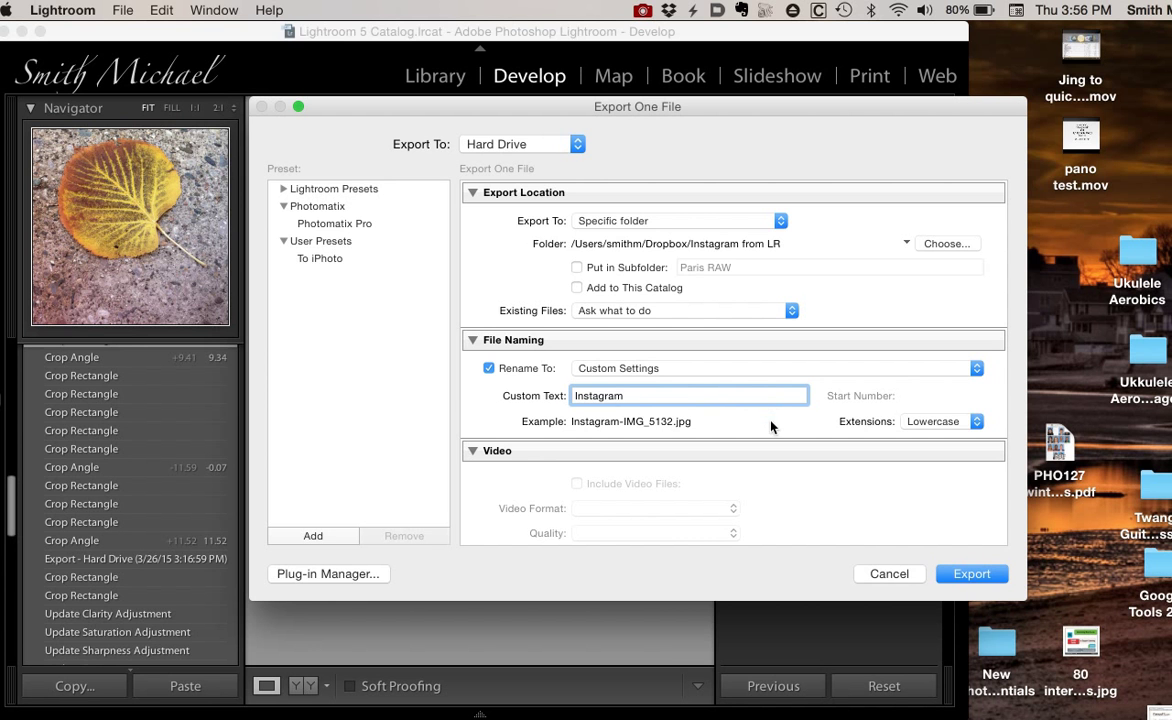
Step: Resize to fit Width & Height 640 × 640 at 72 ppi, keeping sharpening for Screen
scroll("down", 3)
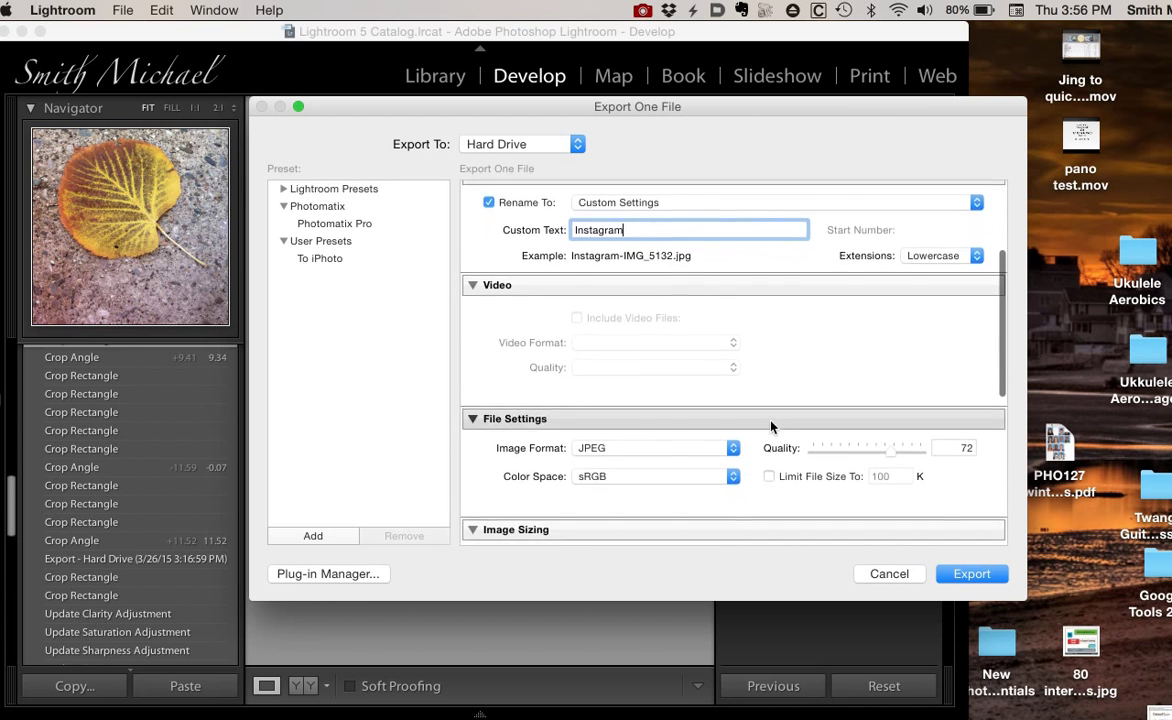
scroll("down", 3)
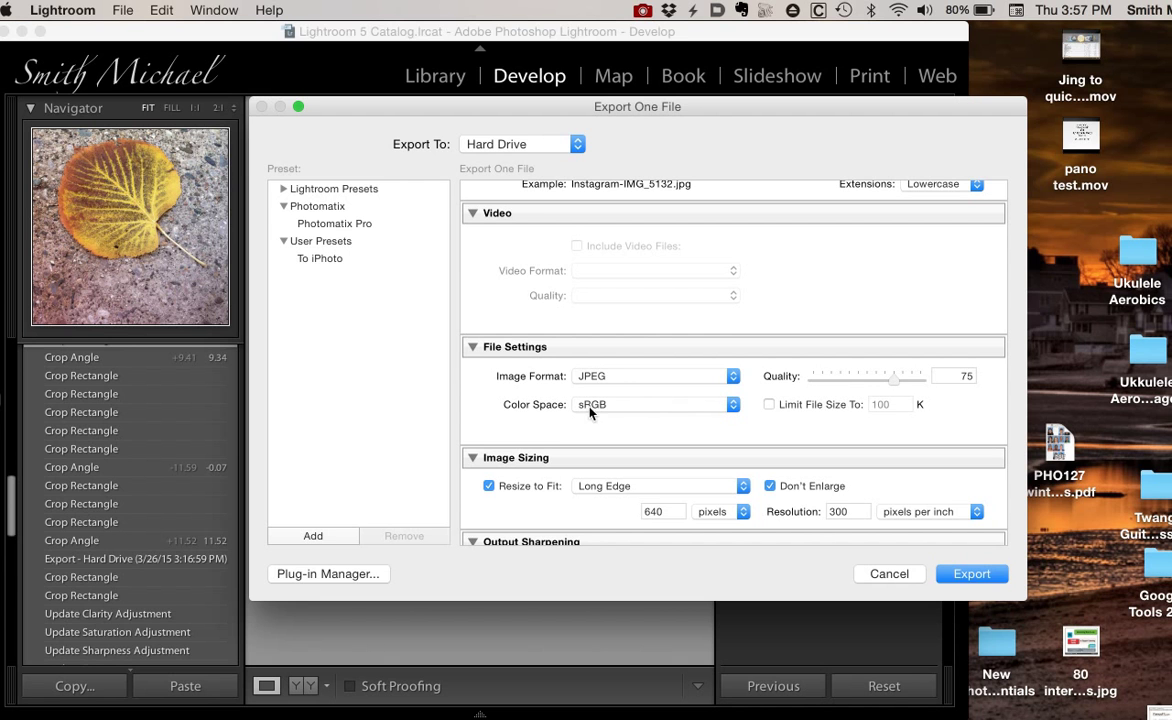
mouse_move(630, 424)
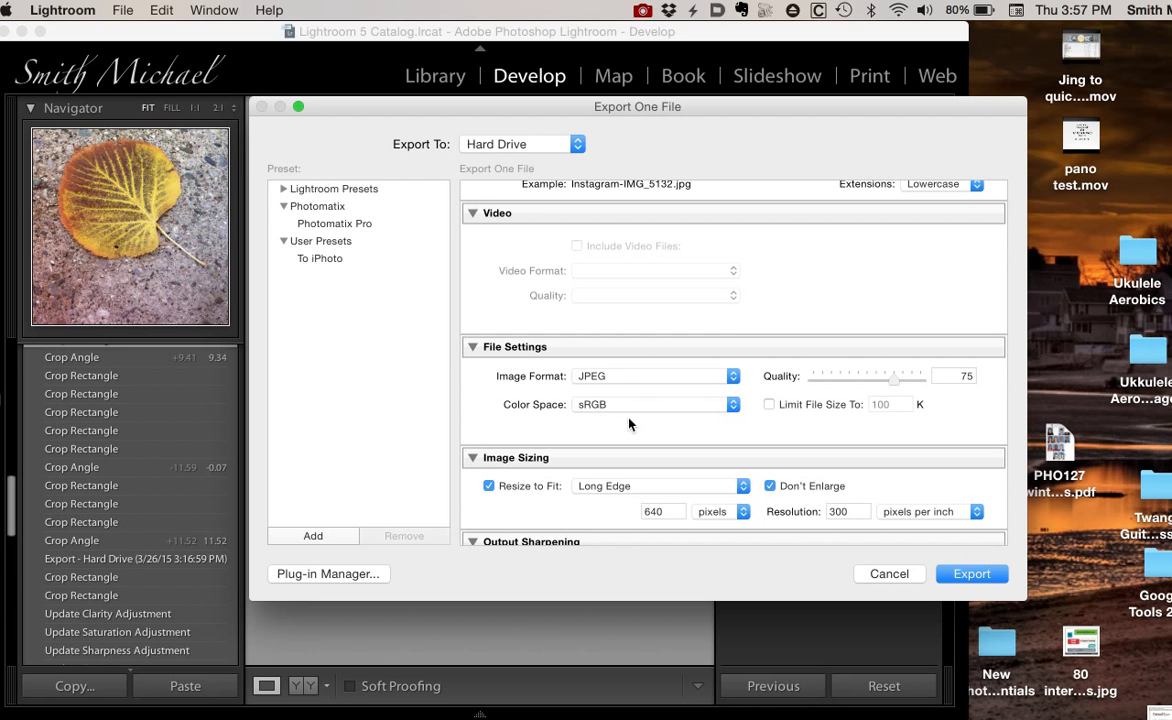
scroll("down", 3)
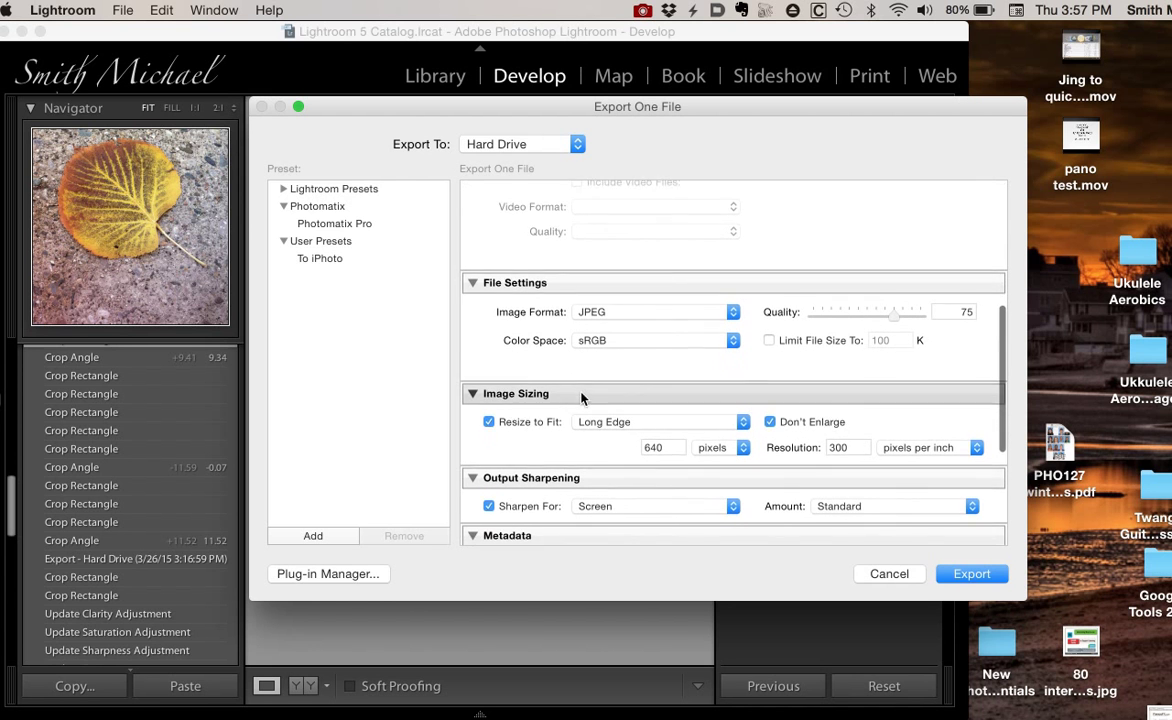
scroll("down", 3)
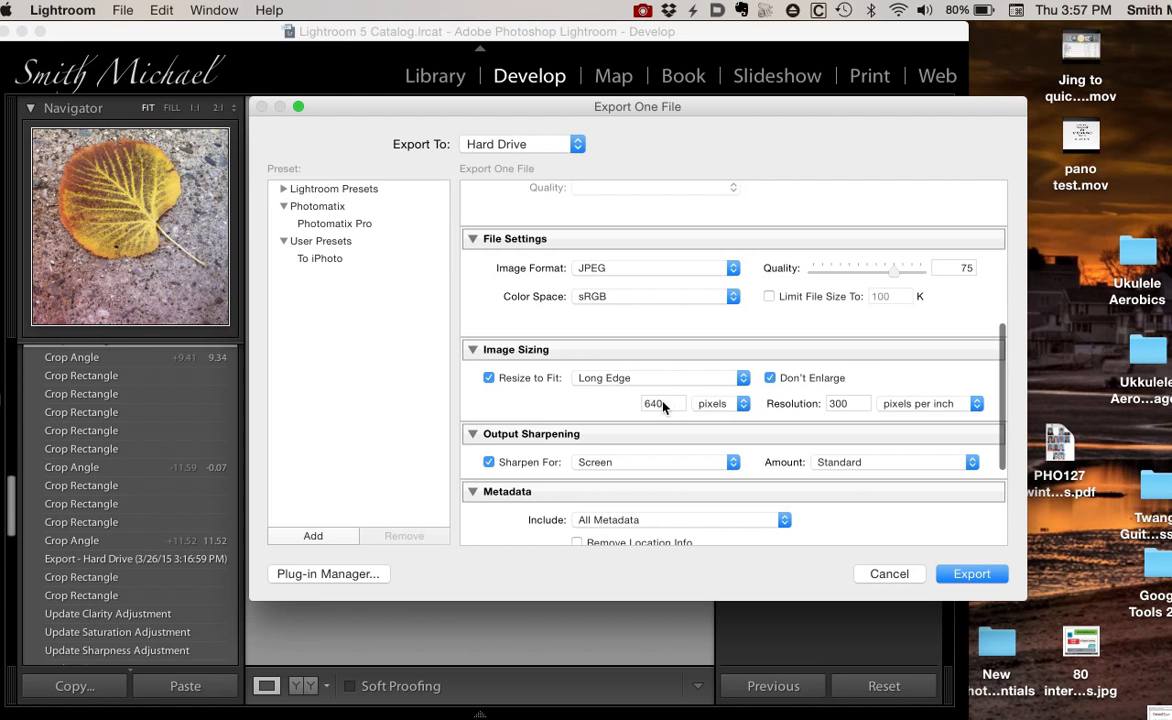
mouse_move(700, 390)
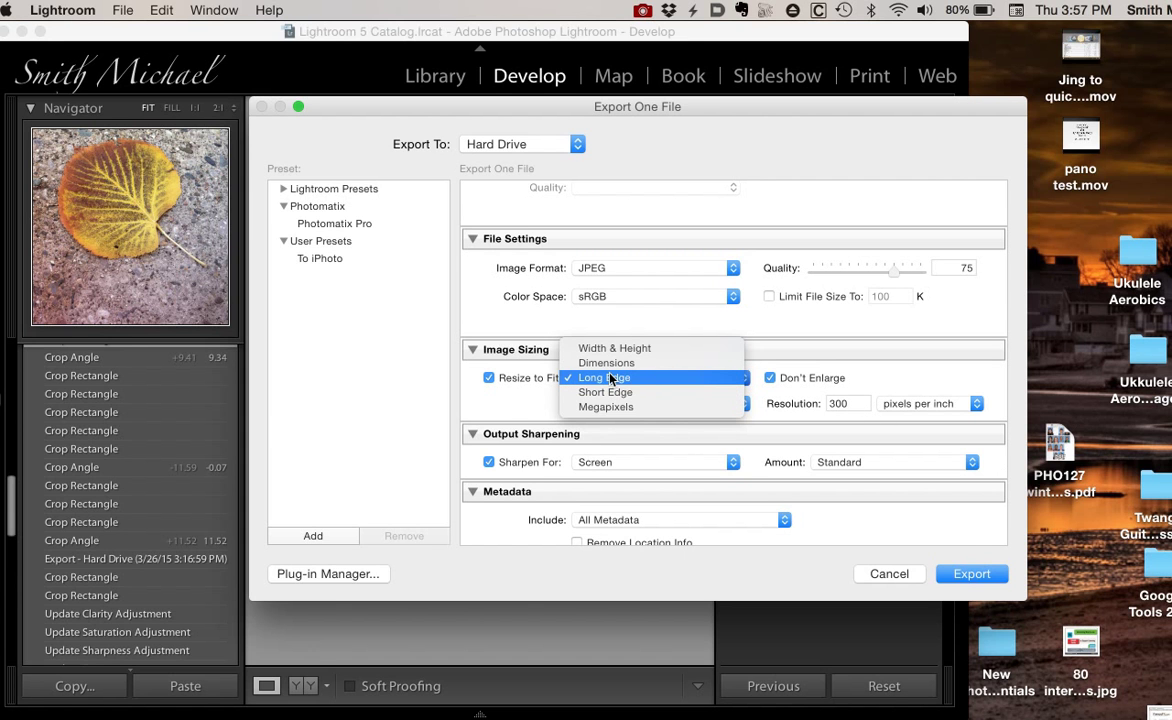
mouse_move(604, 392)
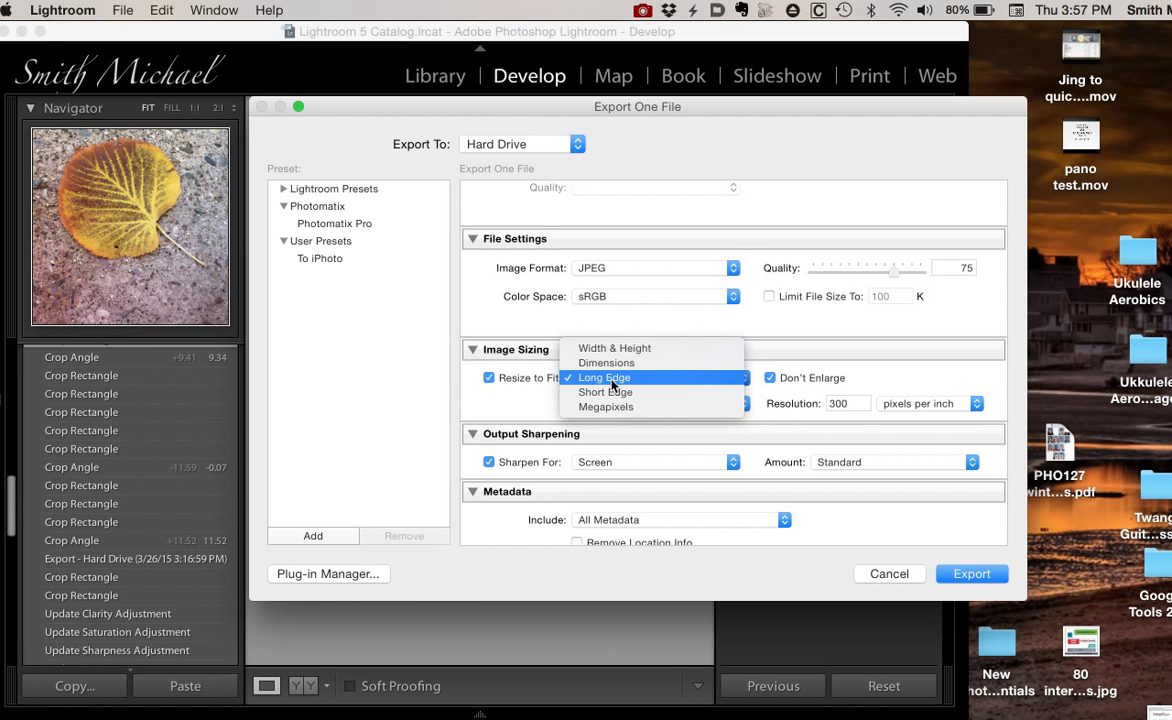
left_click(614, 348)
type("6")
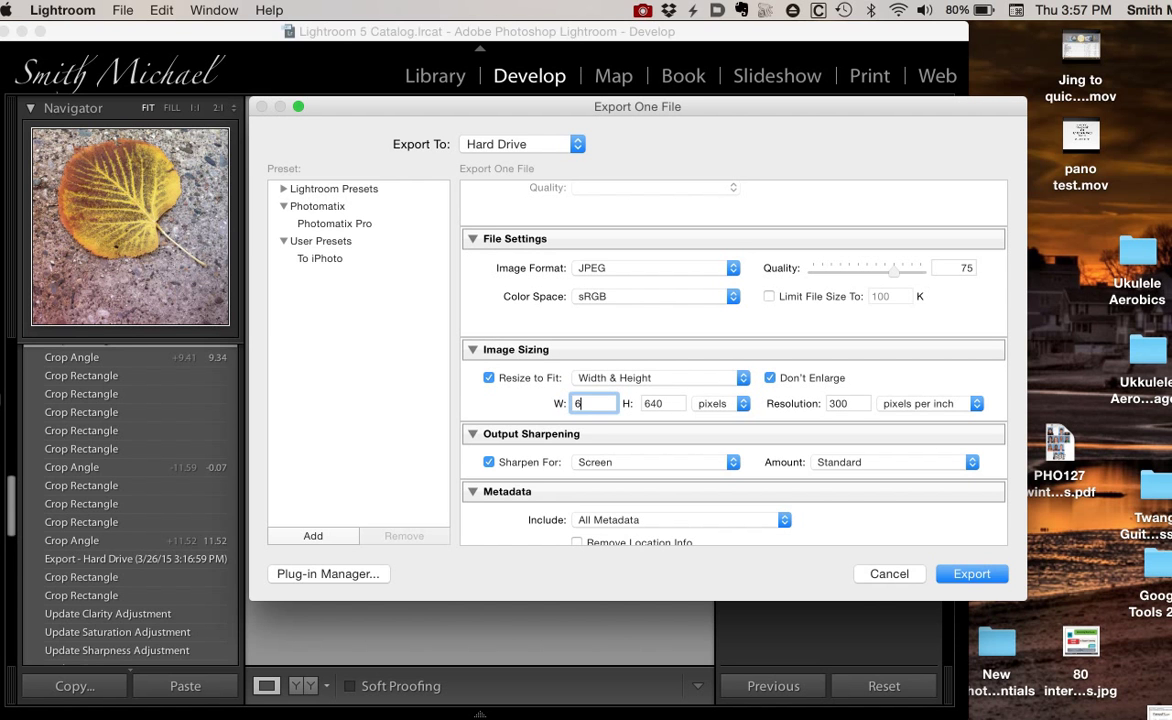
type("40")
left_click(848, 404)
type("7")
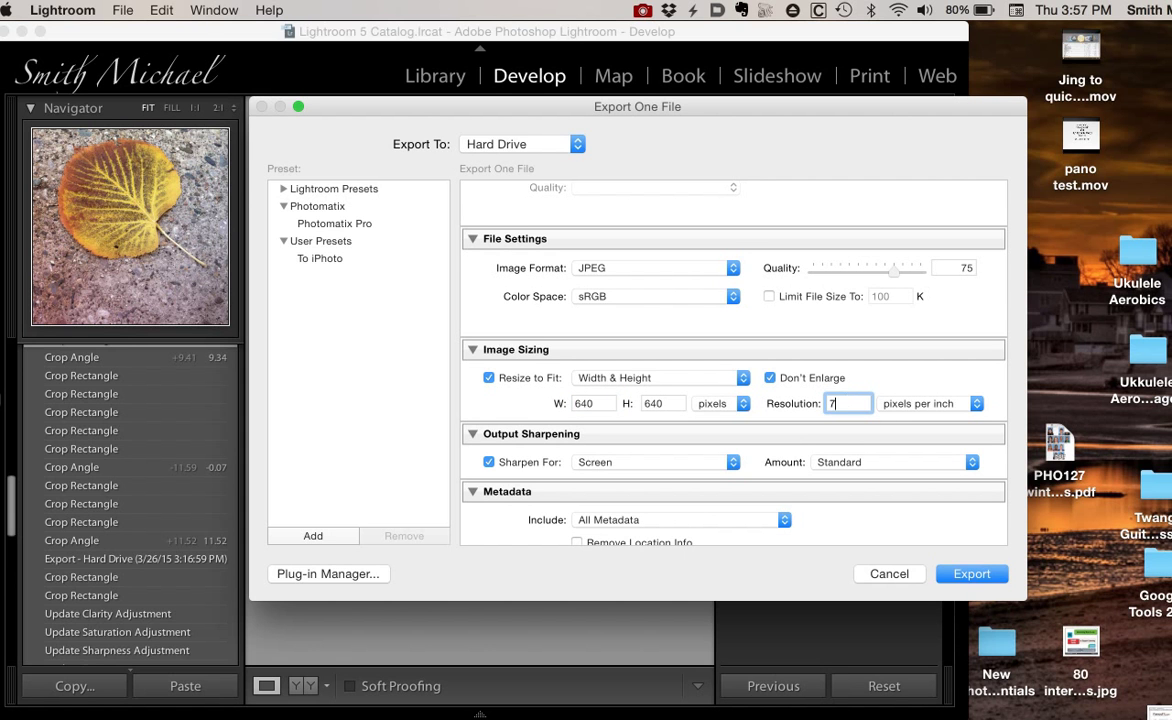
type("2")
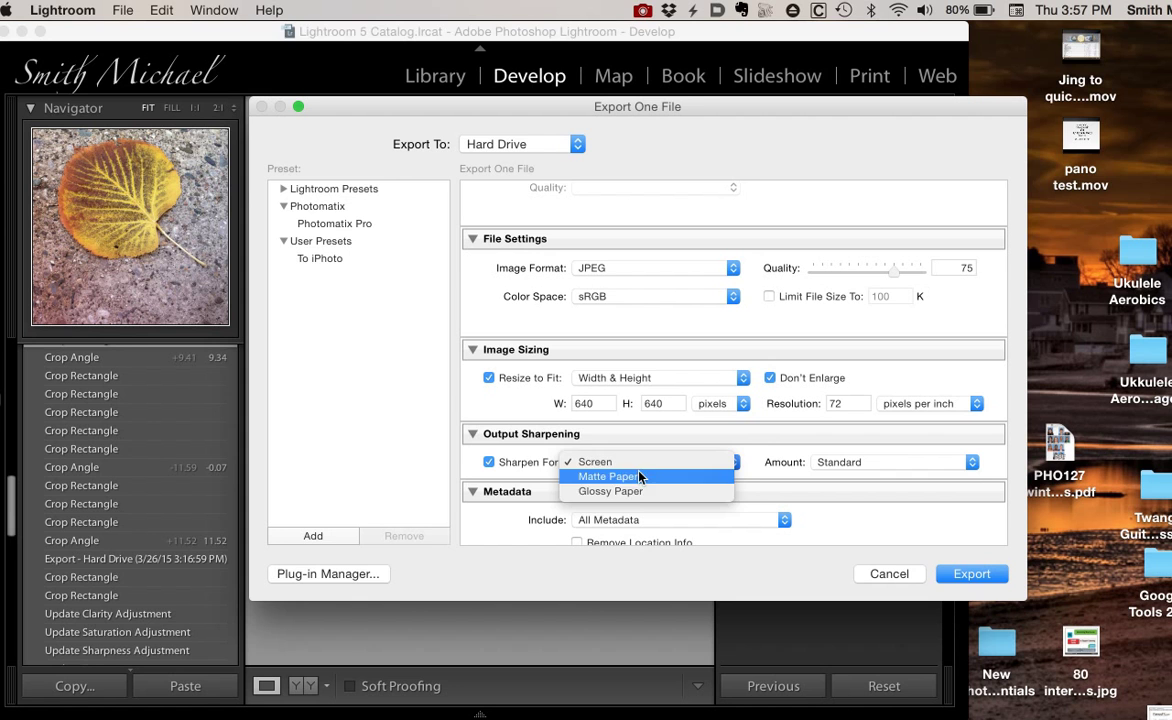
mouse_move(760, 462)
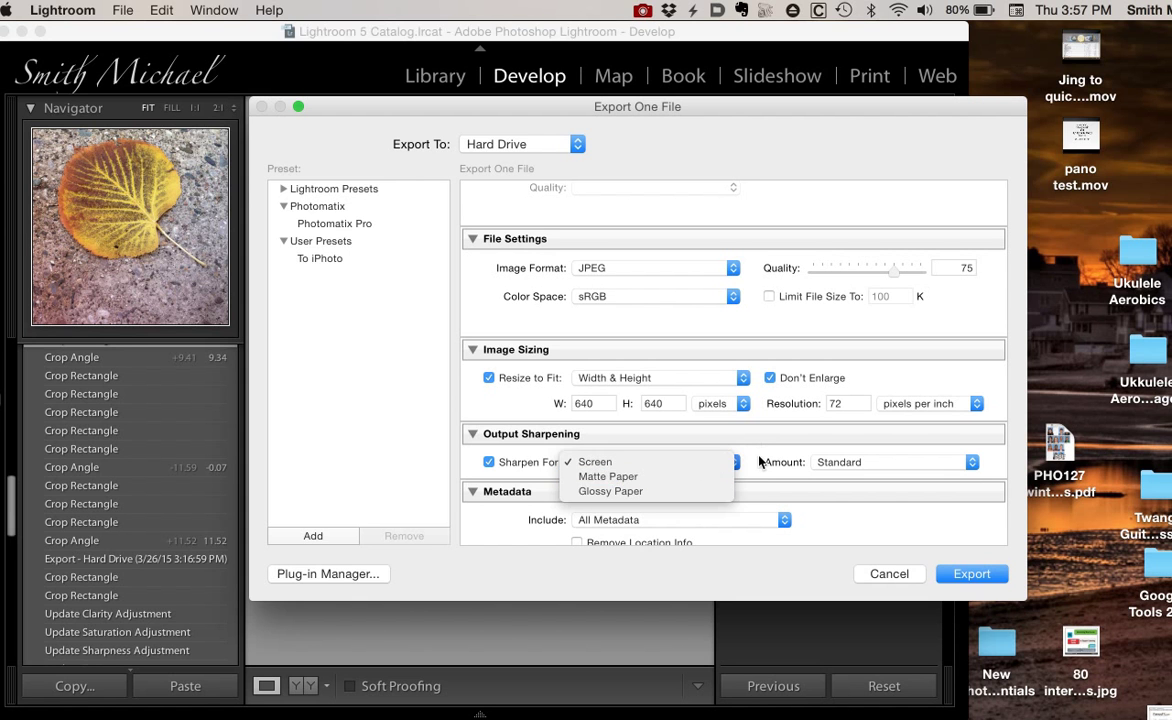
left_click(594, 460)
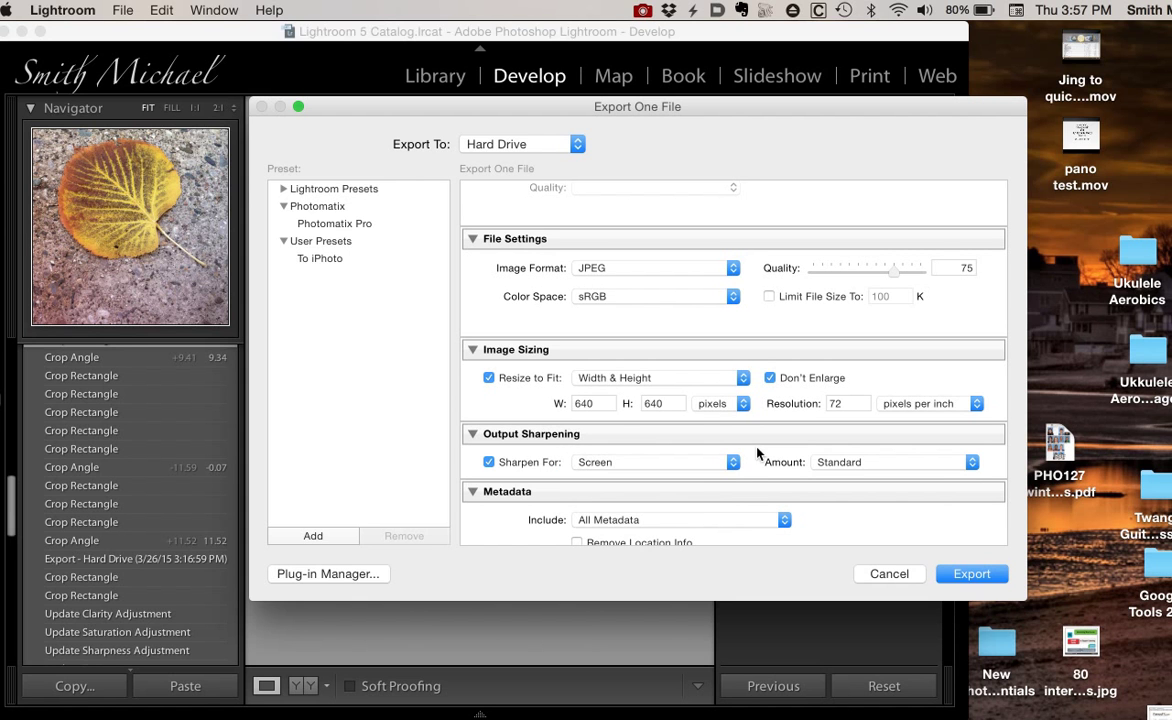
scroll("down", 3)
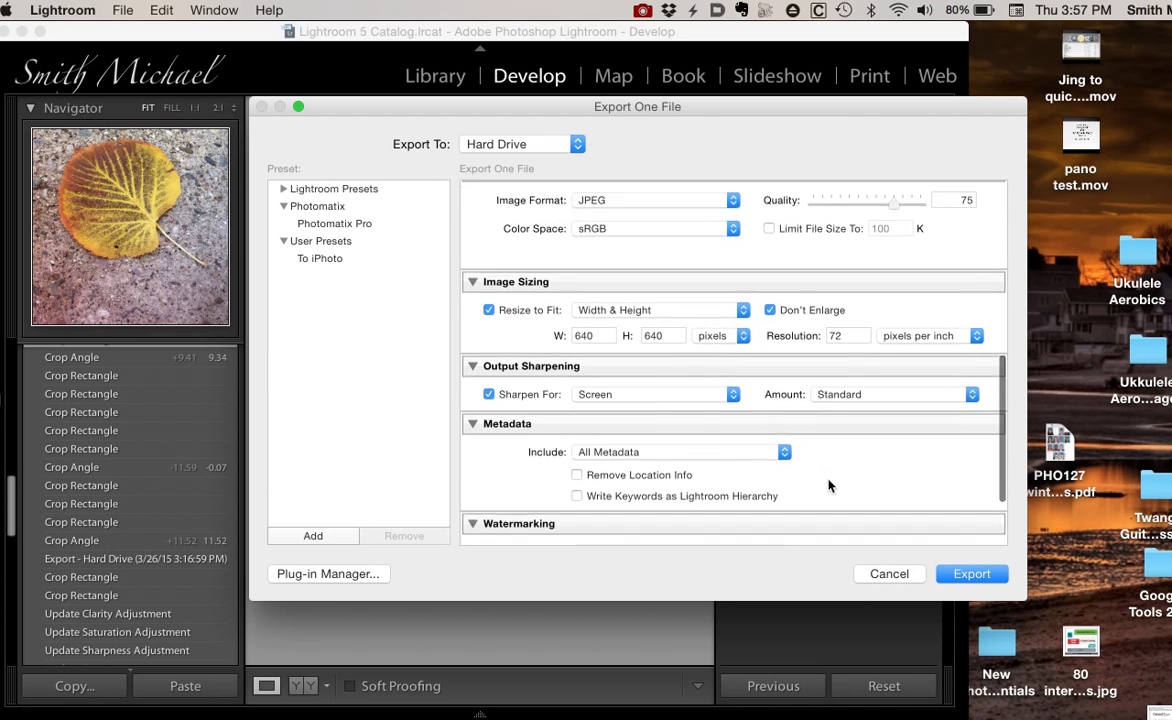
Step: Save the export settings as preset 'Instagramm 640 x 640' in User Presets
scroll("down", 3)
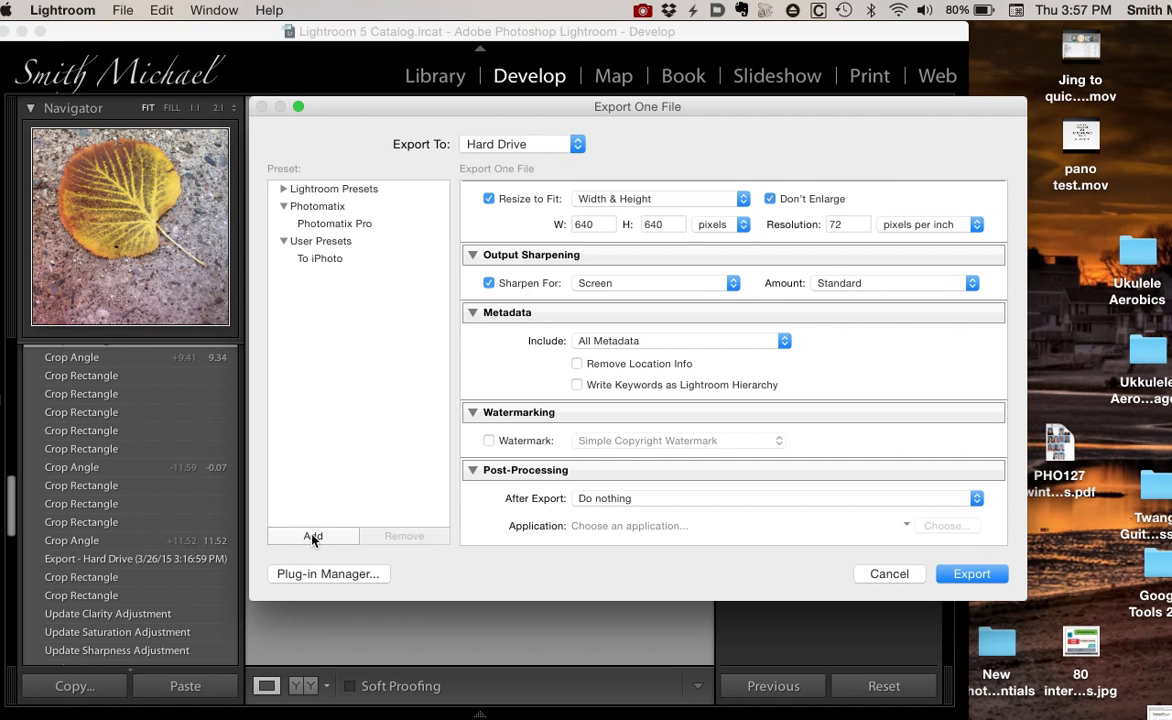
left_click(312, 536)
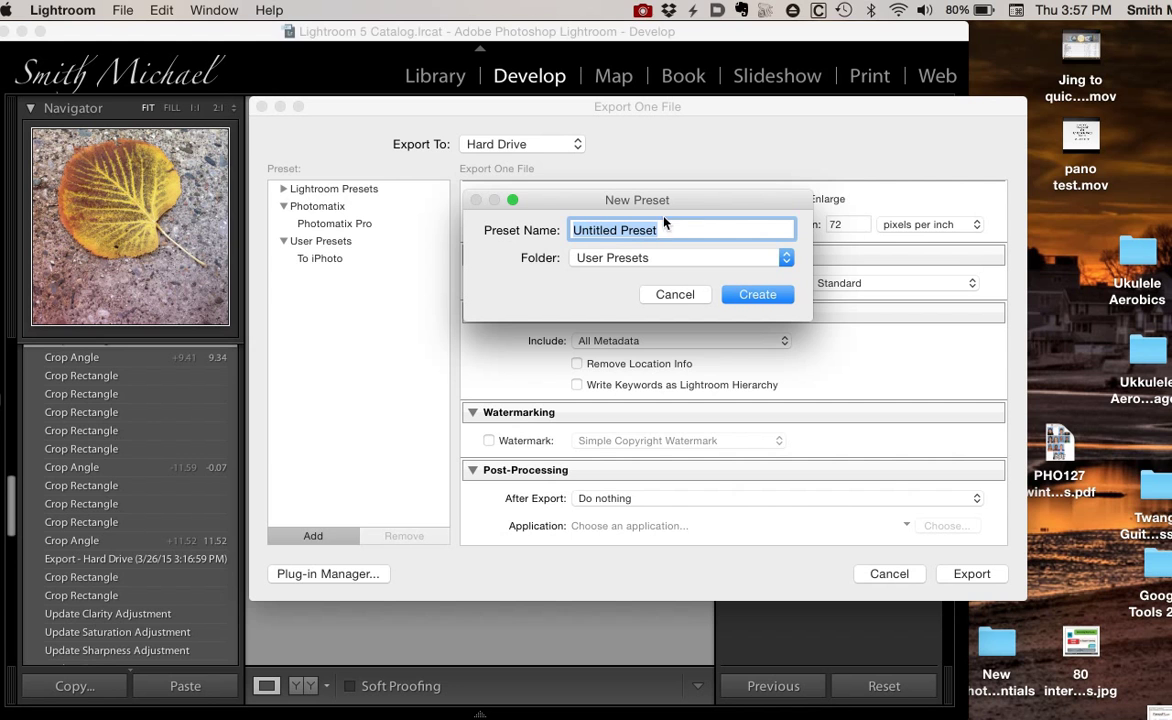
mouse_move(658, 244)
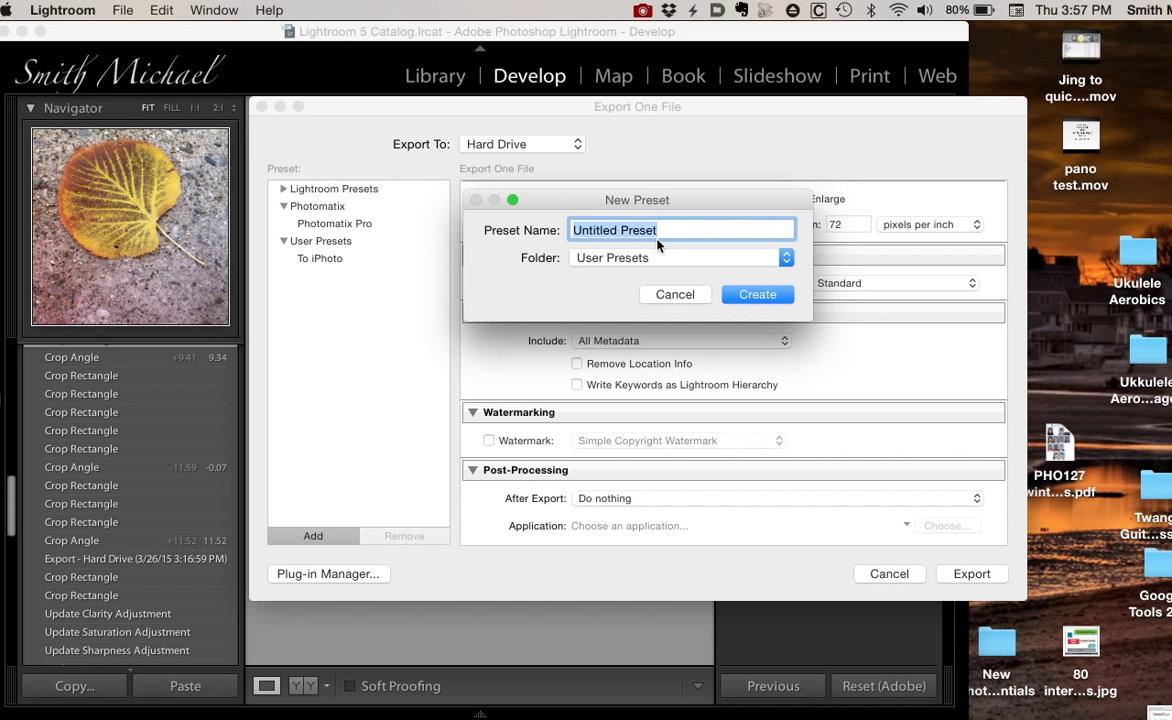
type("Instagramm")
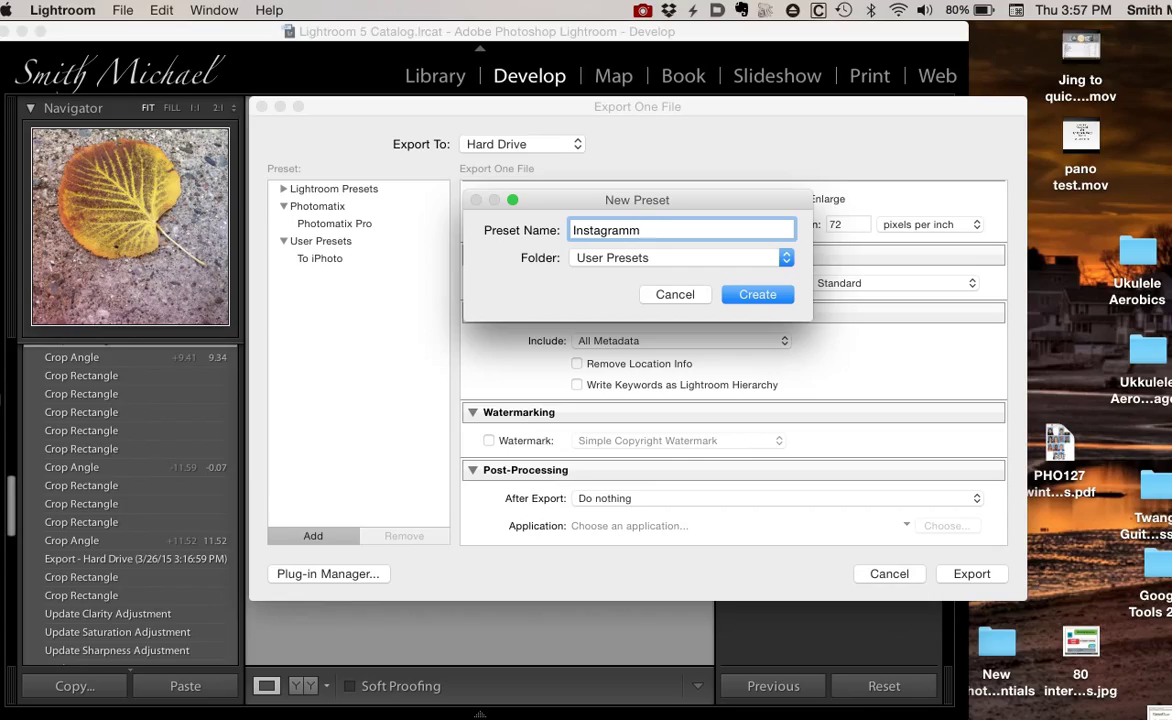
type("640 x")
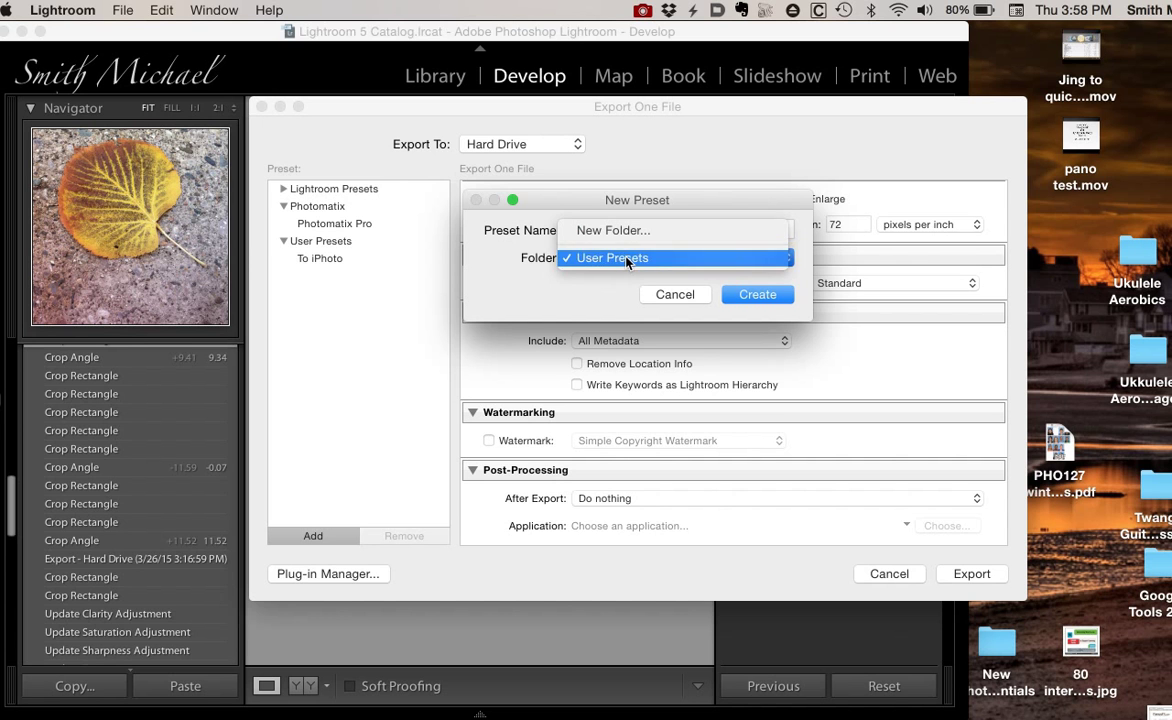
left_click(628, 264)
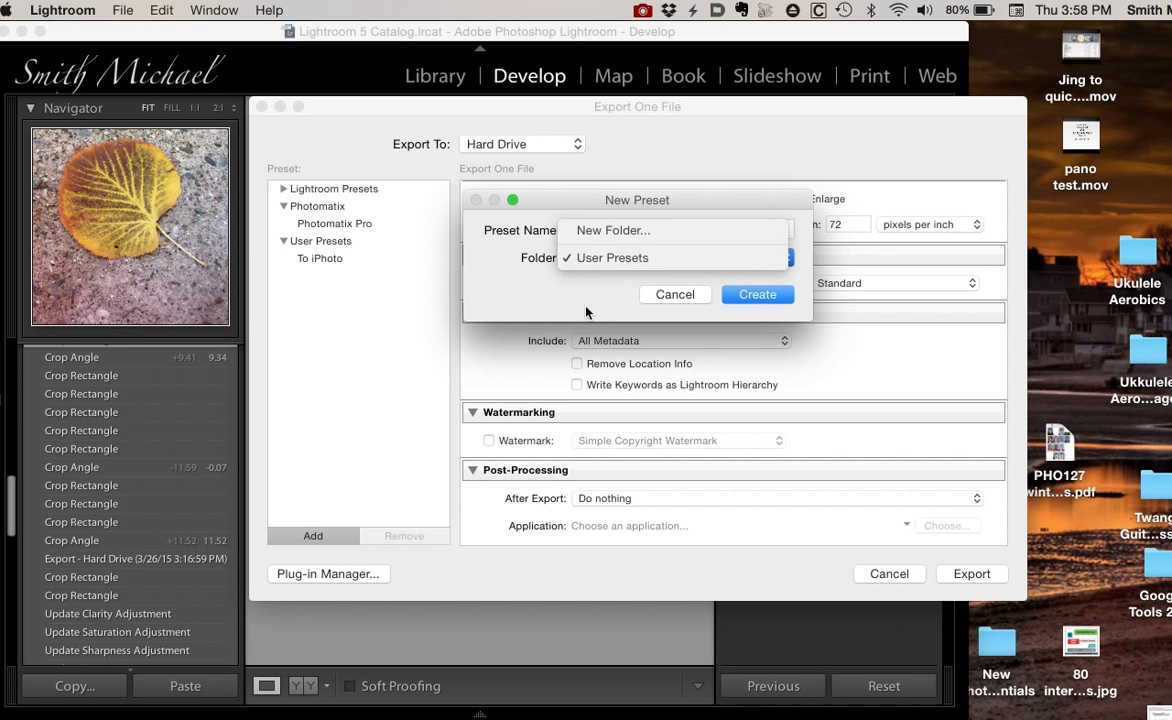
left_click(756, 294)
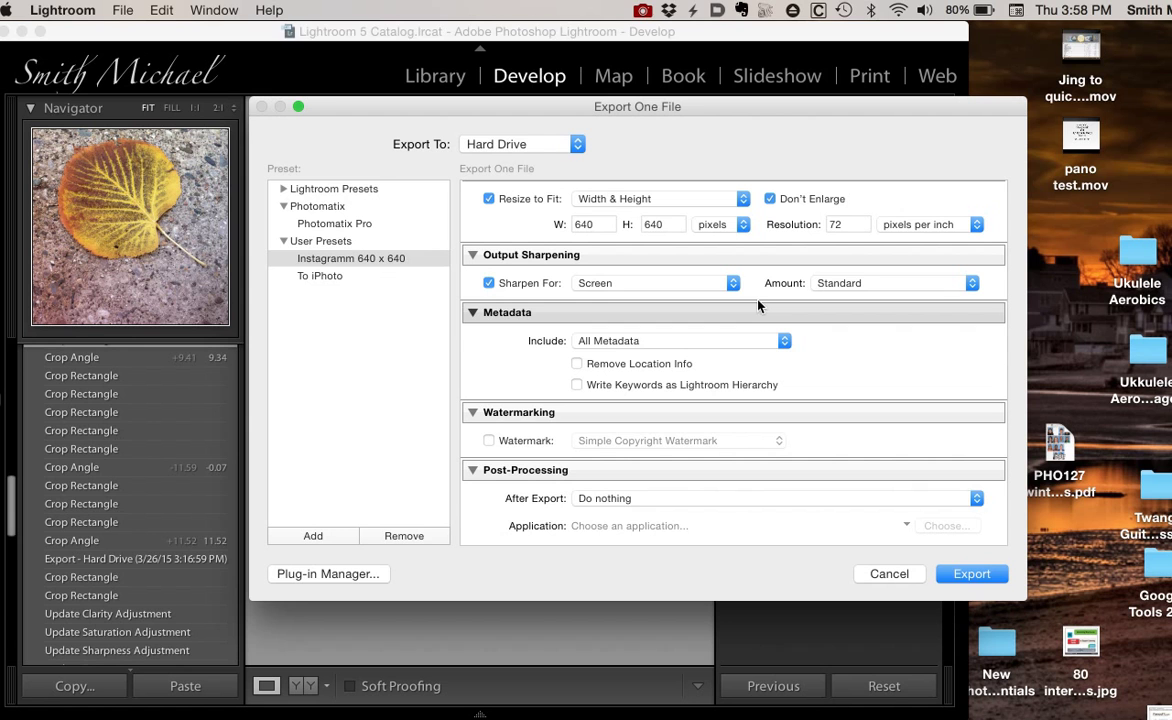
mouse_move(392, 260)
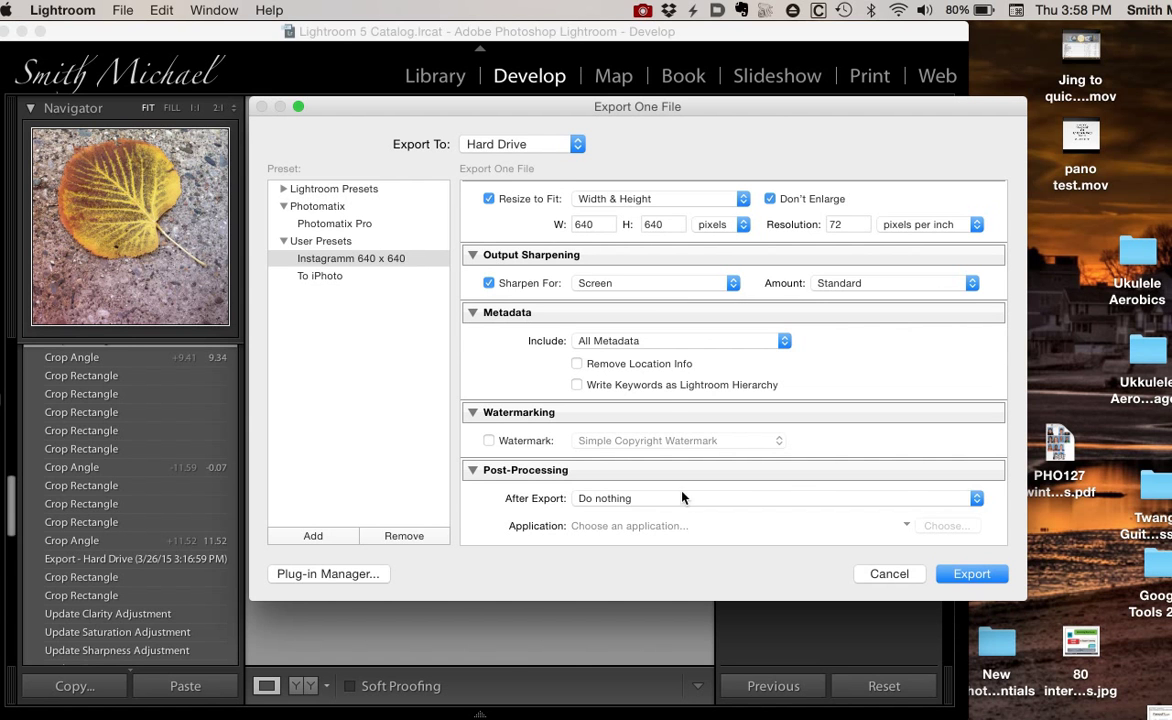
mouse_move(836, 442)
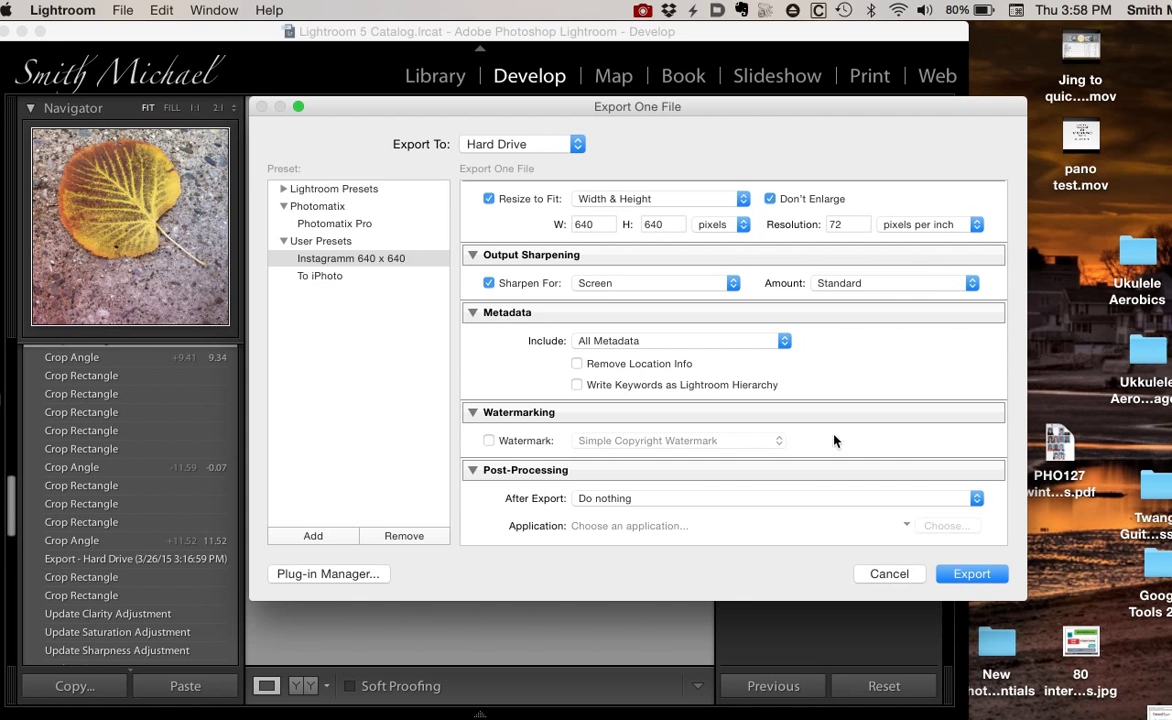
mouse_move(970, 572)
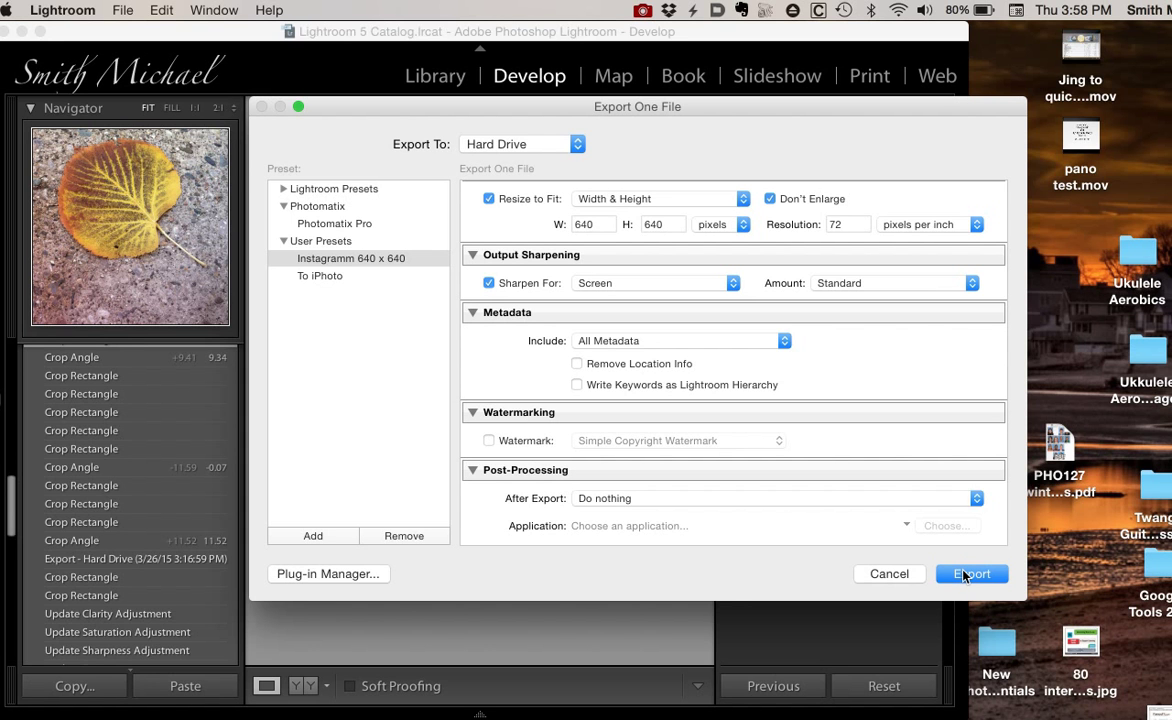
Step: Export the leaf photo with the 640 × 640 settings
left_click(968, 572)
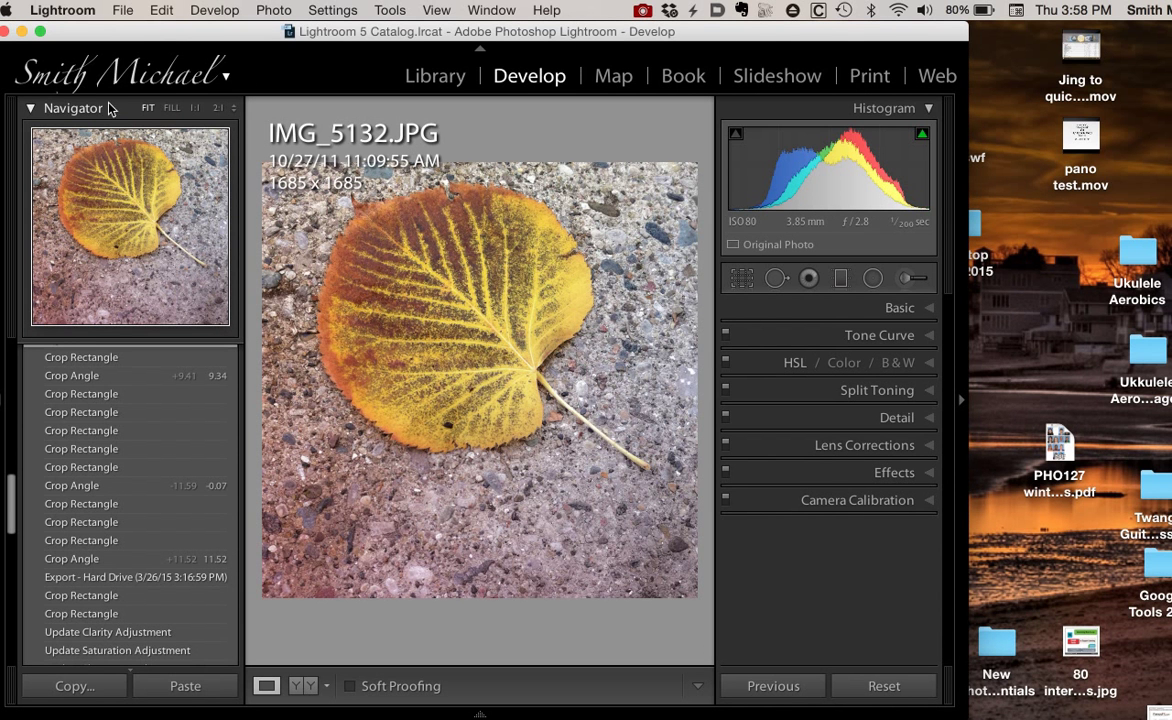
mouse_move(1062, 180)
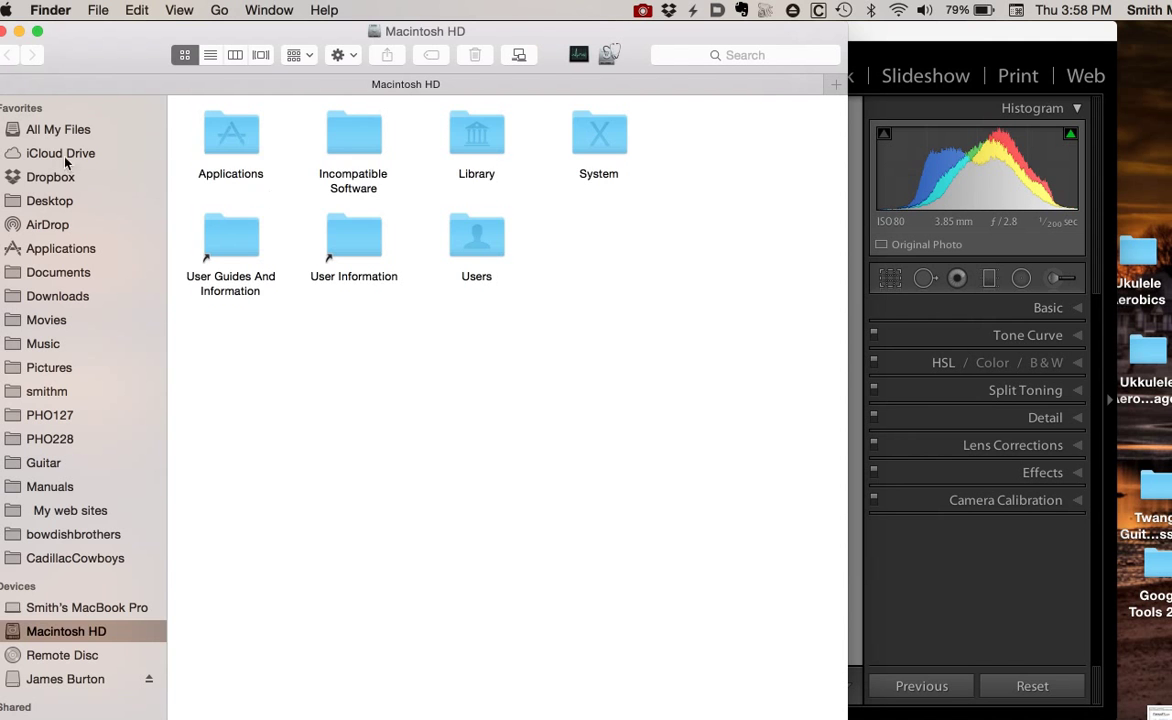
Step: In Finder, browse into Dropbox's 'Instagram from LR' folder and select Instagram-IMG_5132.jpg
left_click(50, 176)
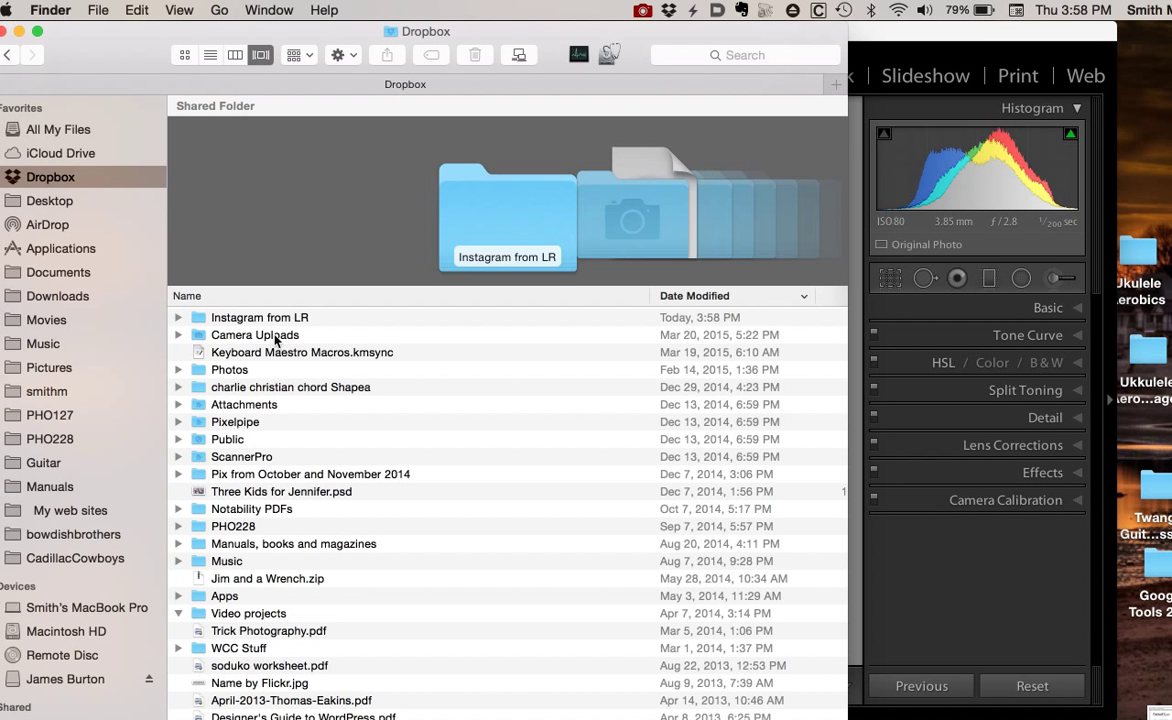
double_click(260, 316)
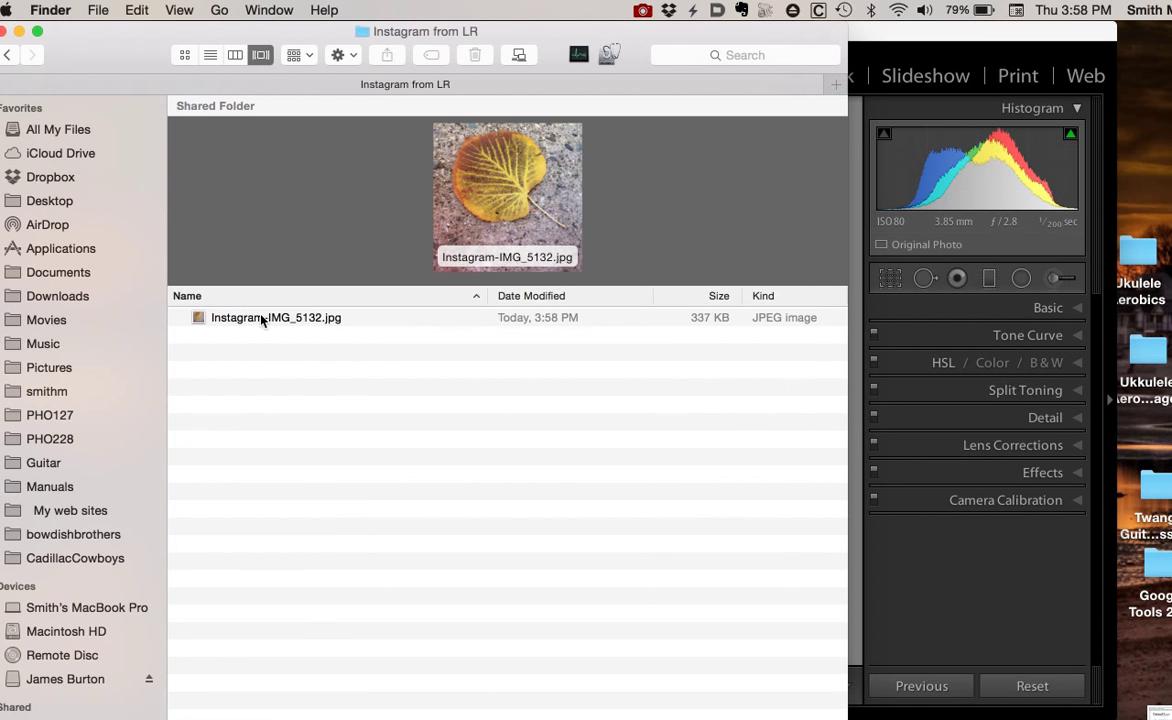
left_click(276, 316)
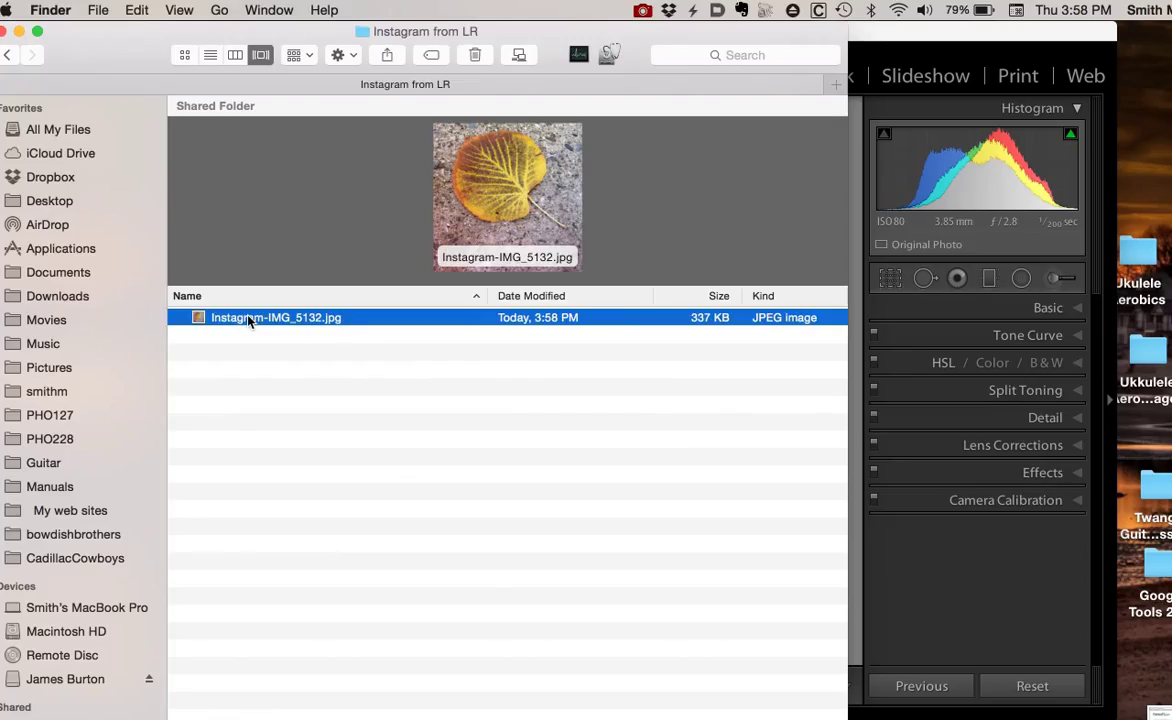
mouse_move(394, 162)
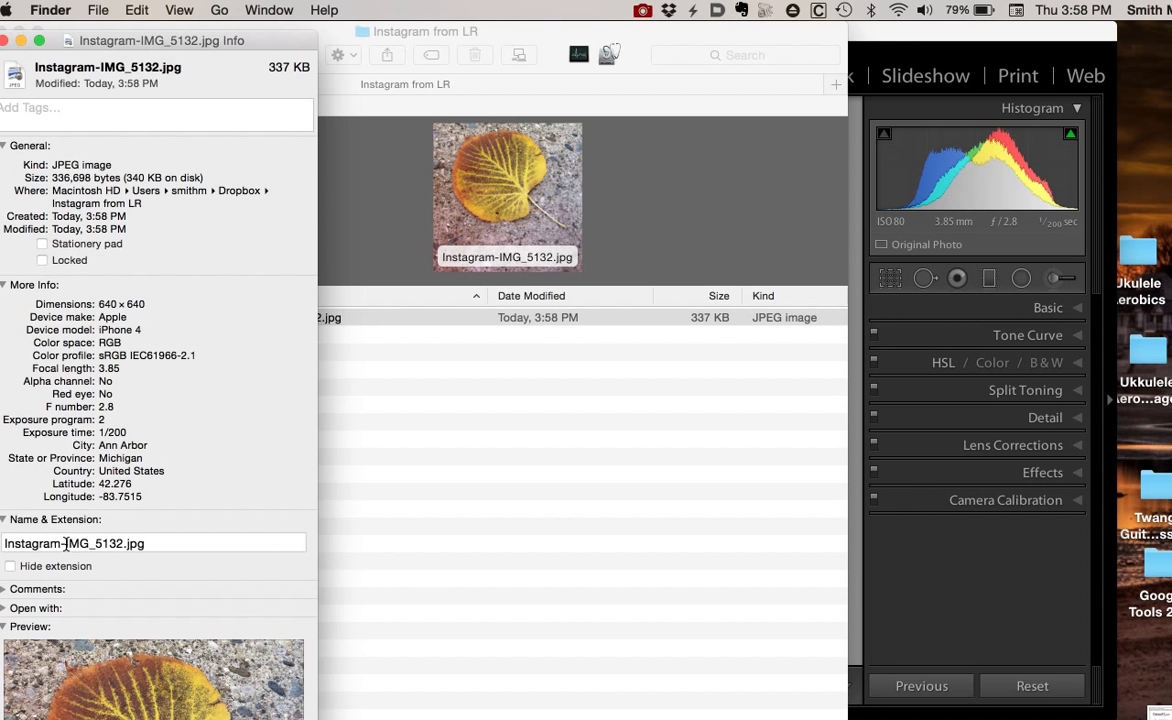
mouse_move(258, 528)
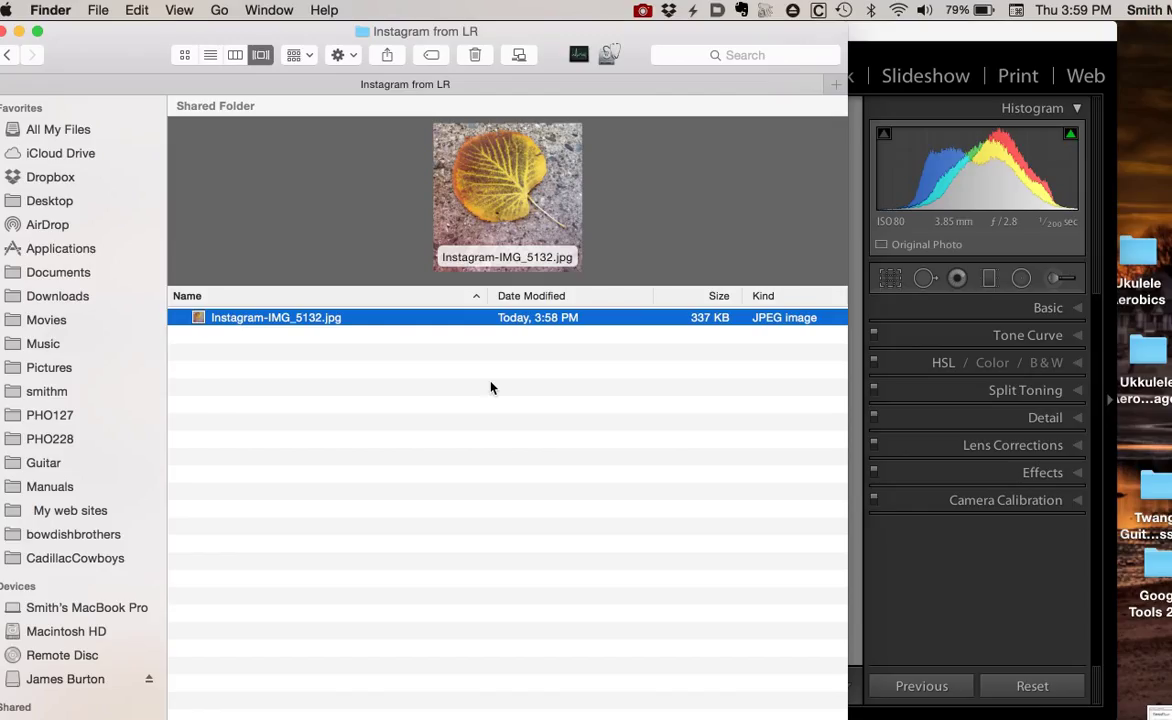
mouse_move(68, 14)
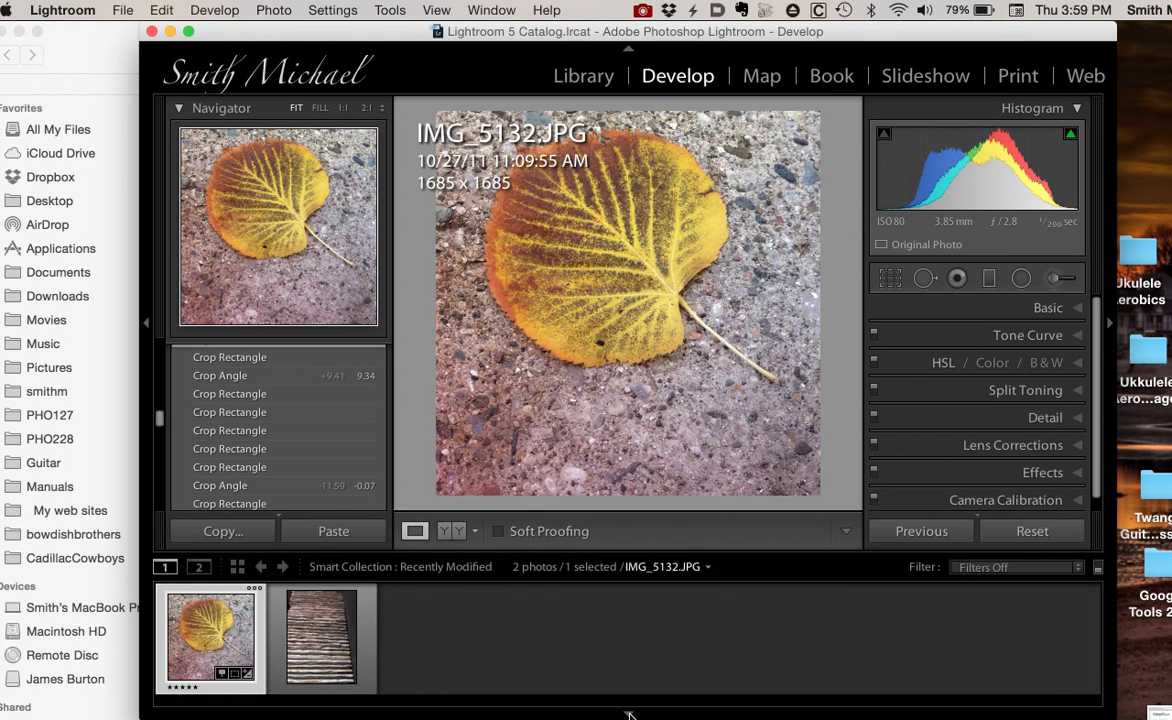
Step: Select the second filmstrip photo, the striped stone image IMG_5136.JPG, in Develop
left_click(320, 638)
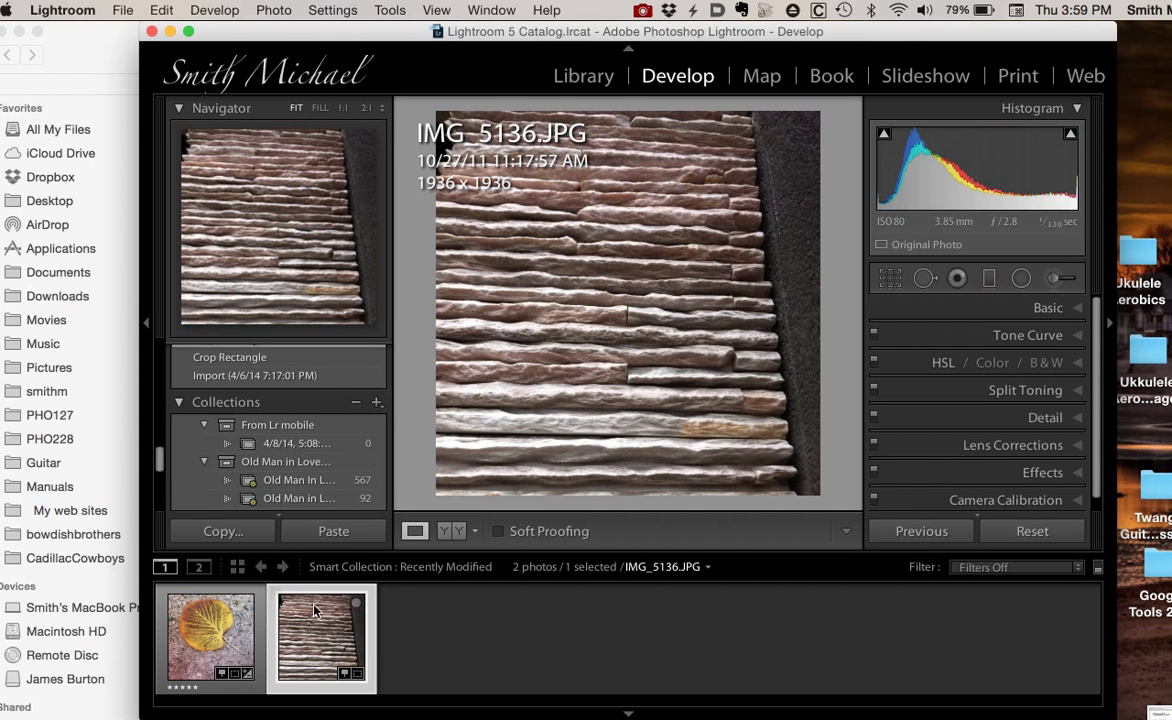
mouse_move(652, 264)
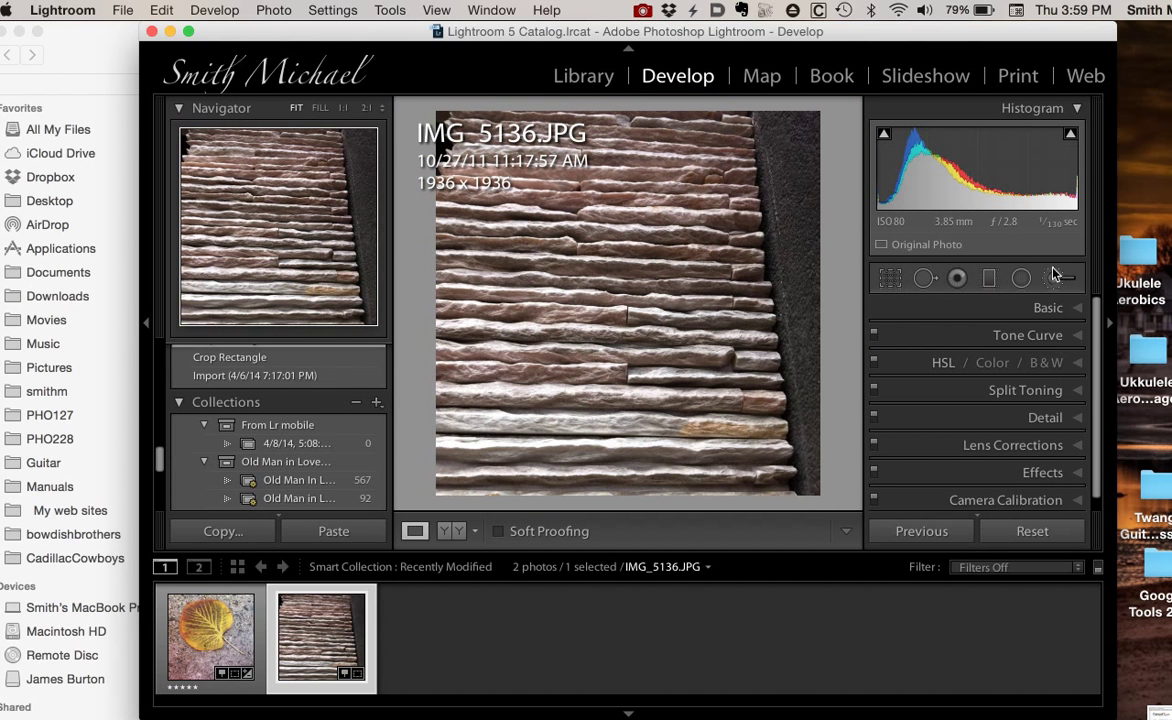
left_click(888, 278)
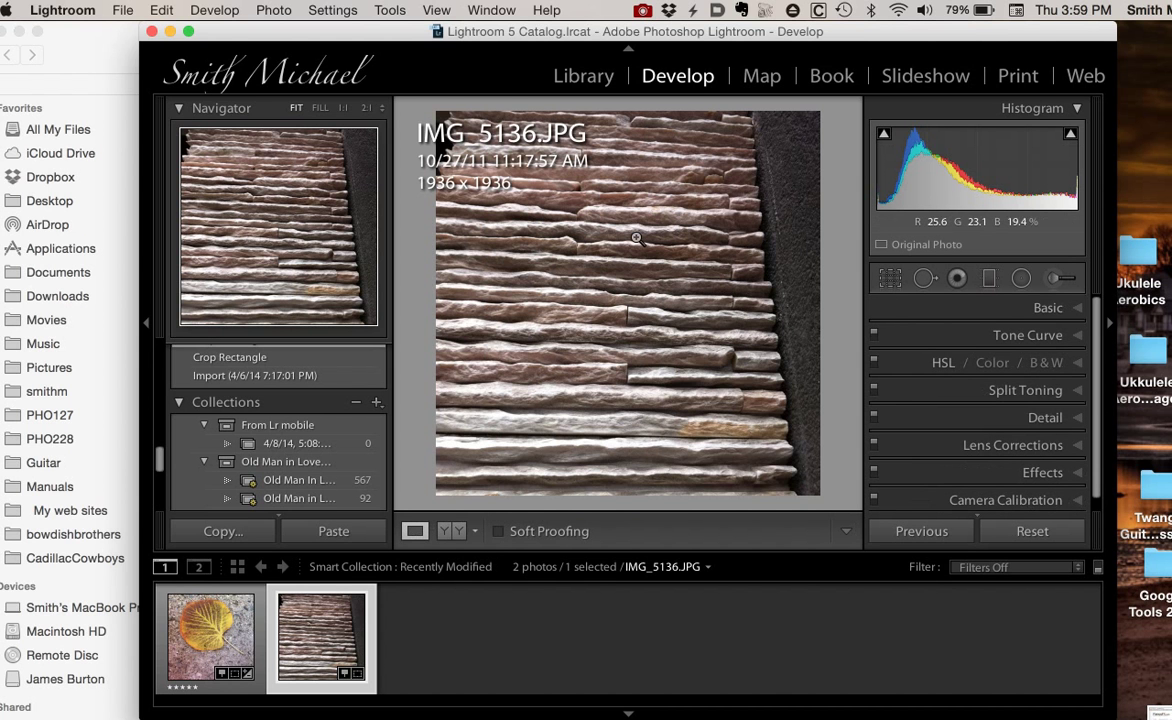
mouse_move(520, 288)
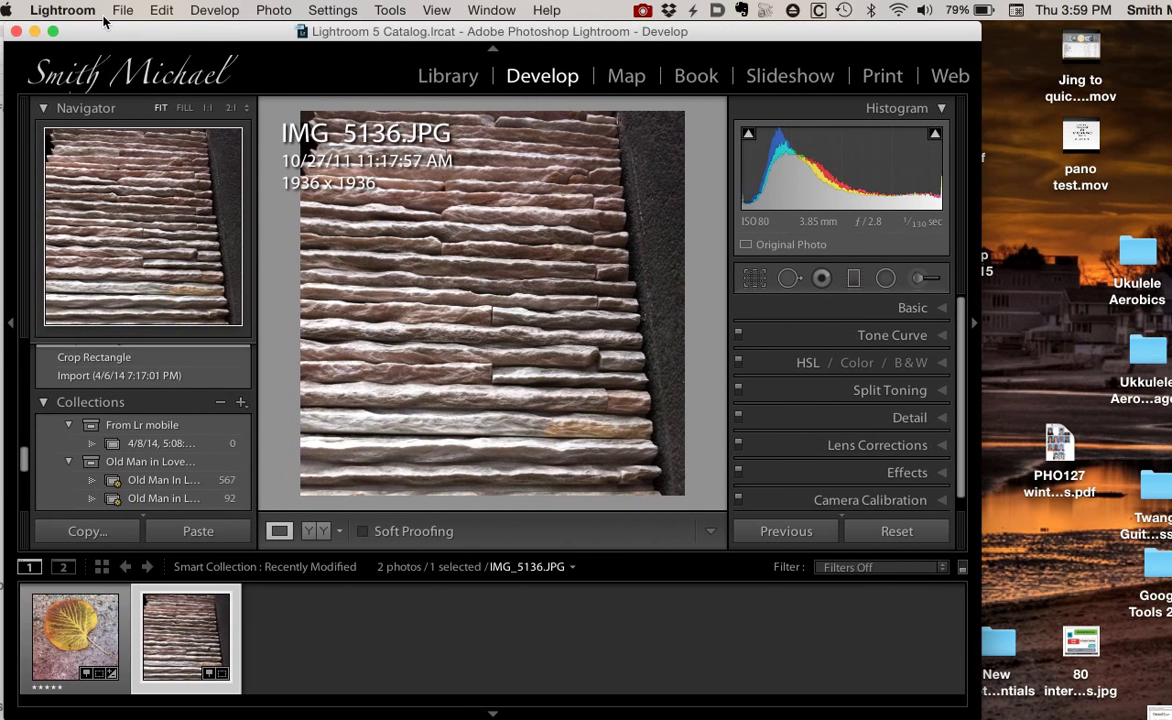
Step: Export the stone photo via File > Export with Preset > Instagramm 640 x 640
left_click(122, 10)
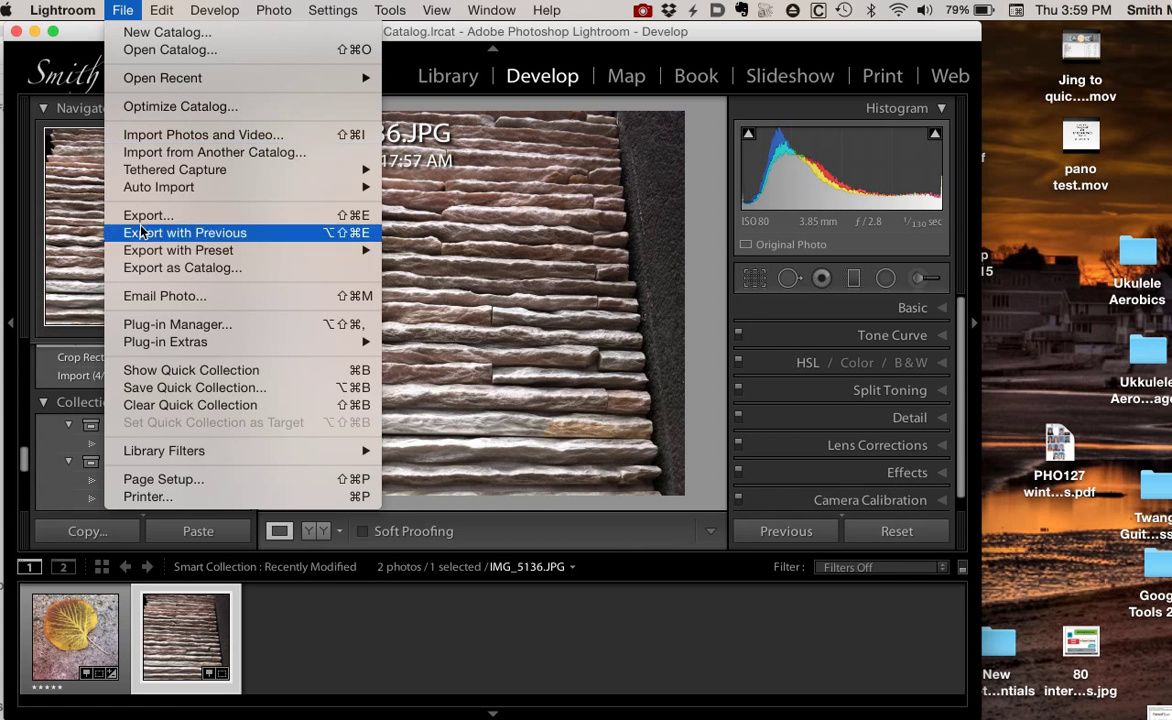
mouse_move(178, 250)
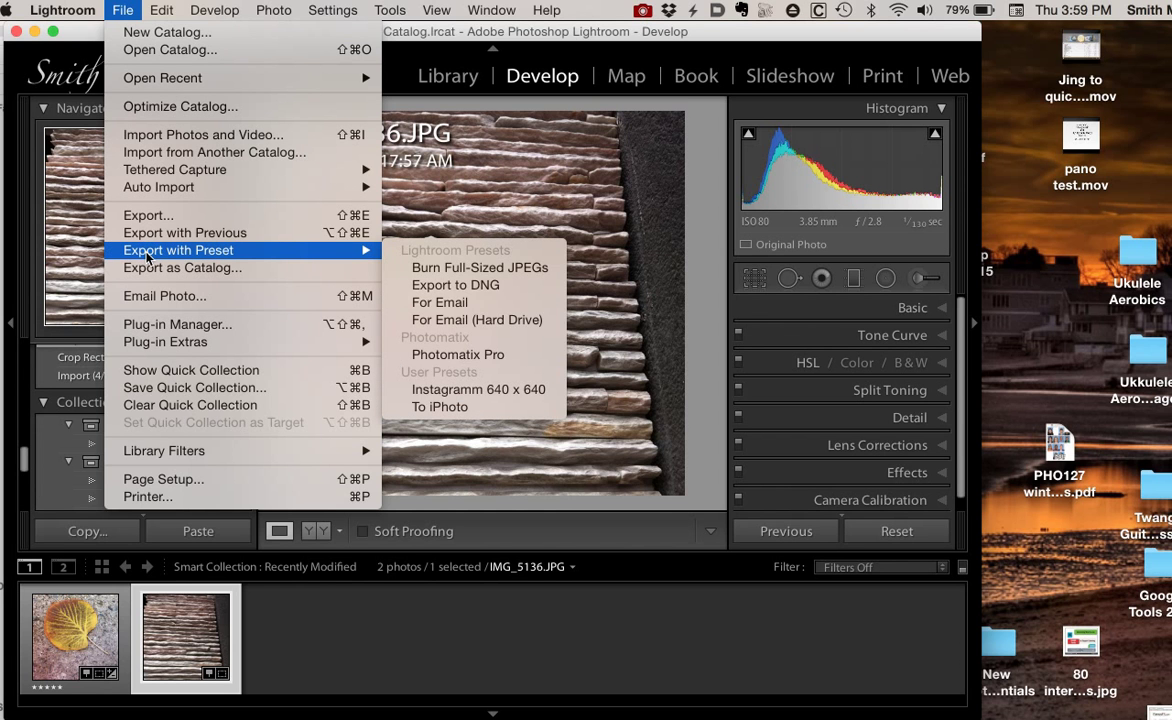
mouse_move(356, 276)
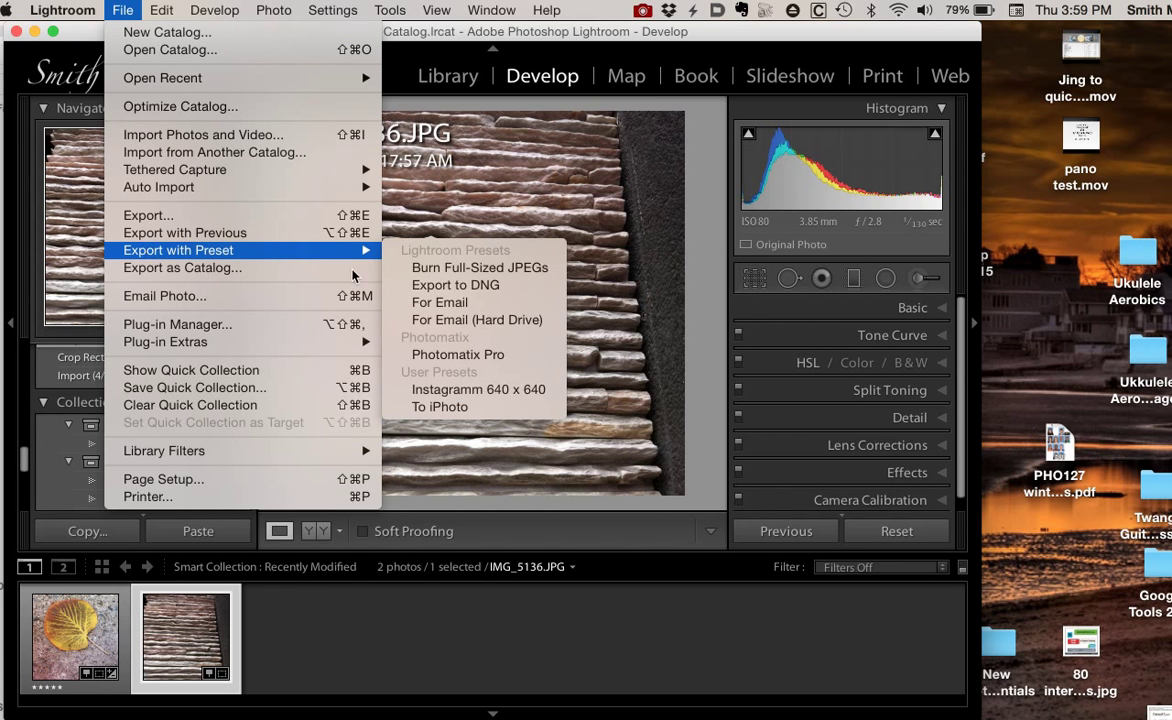
mouse_move(466, 384)
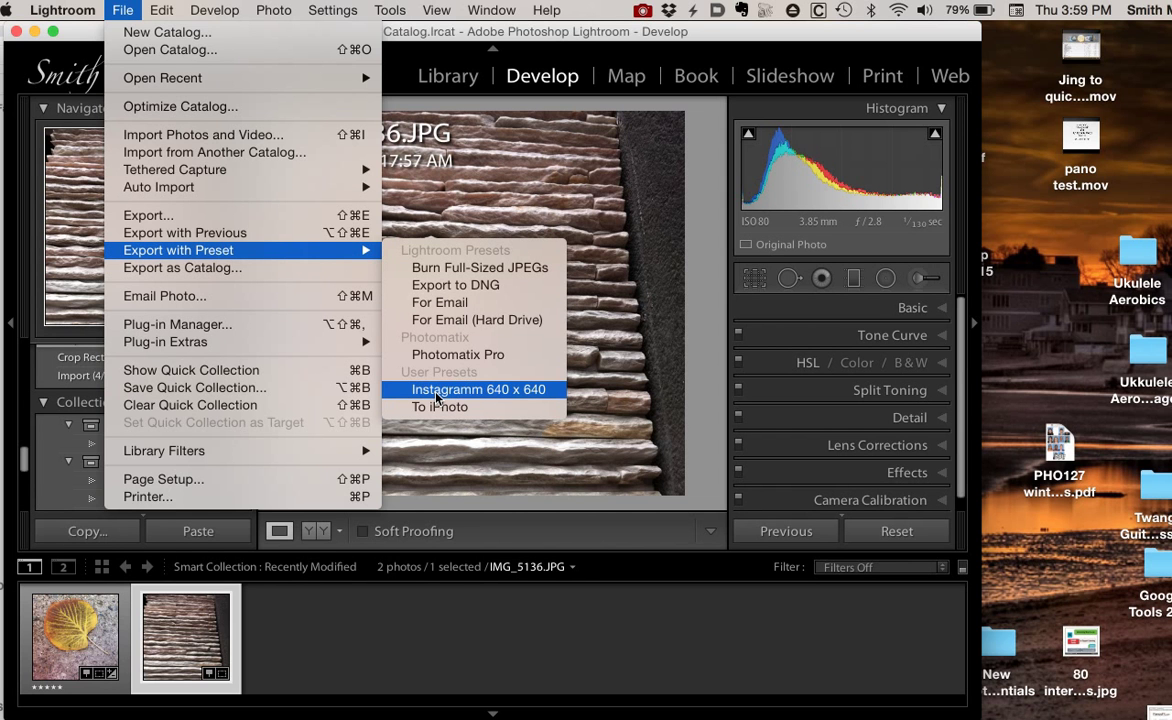
left_click(478, 388)
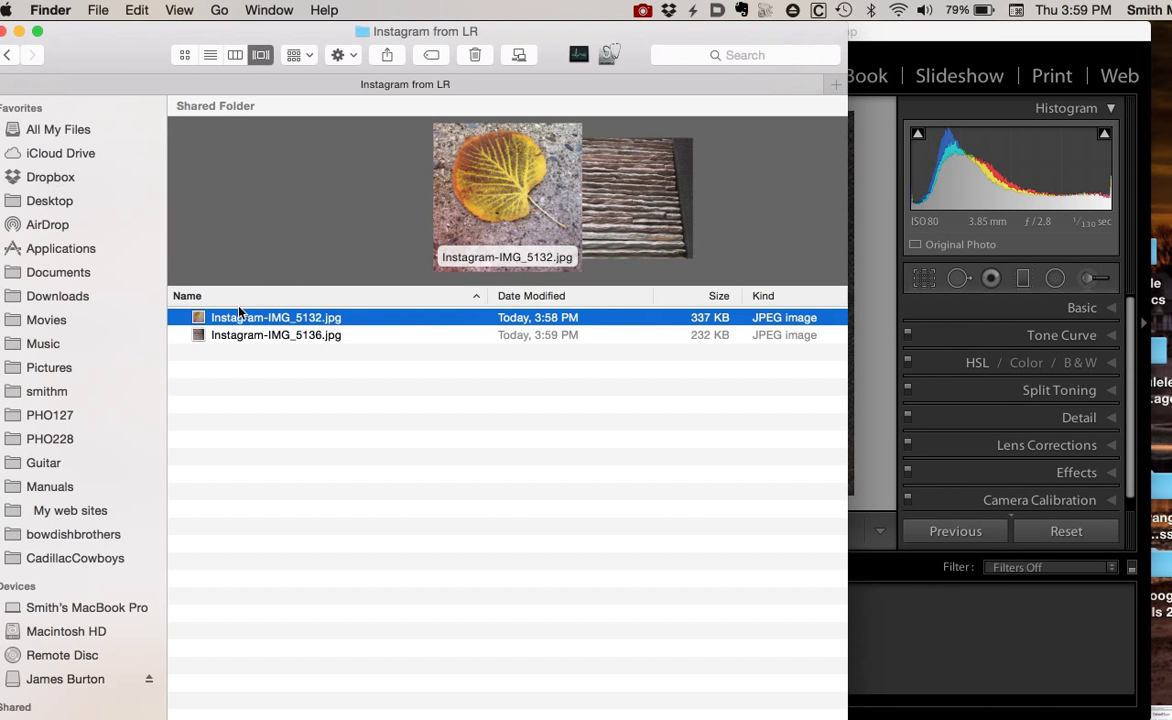
left_click(276, 336)
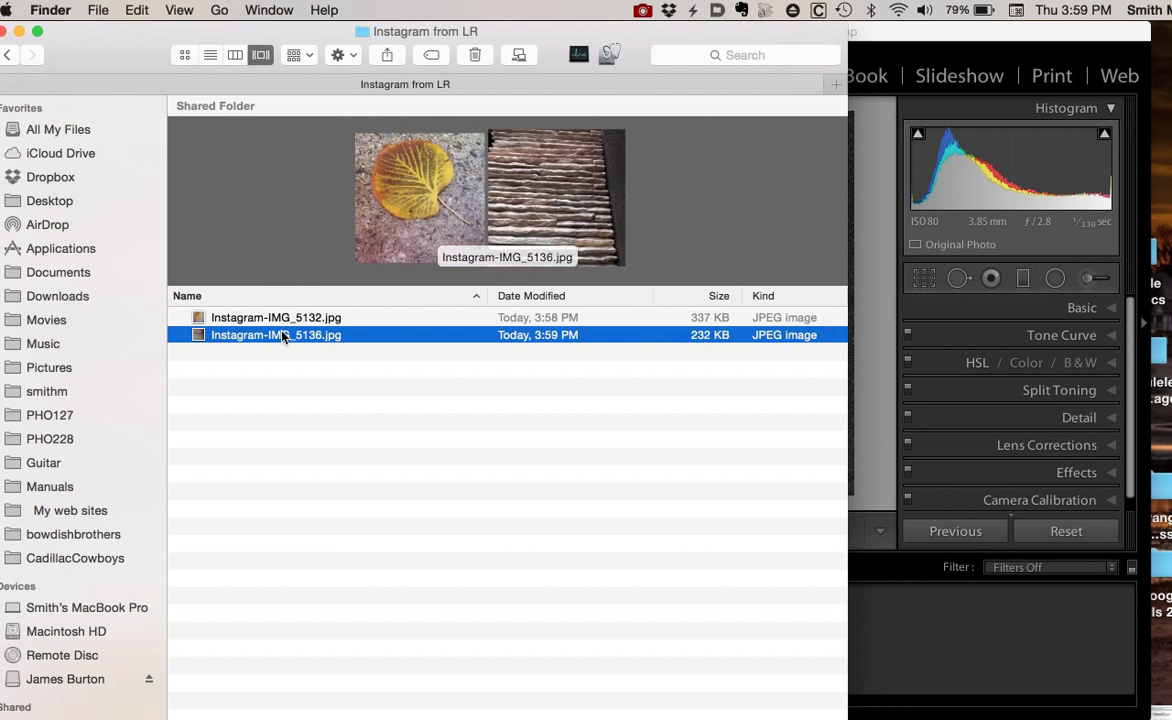
key("cmd+i")
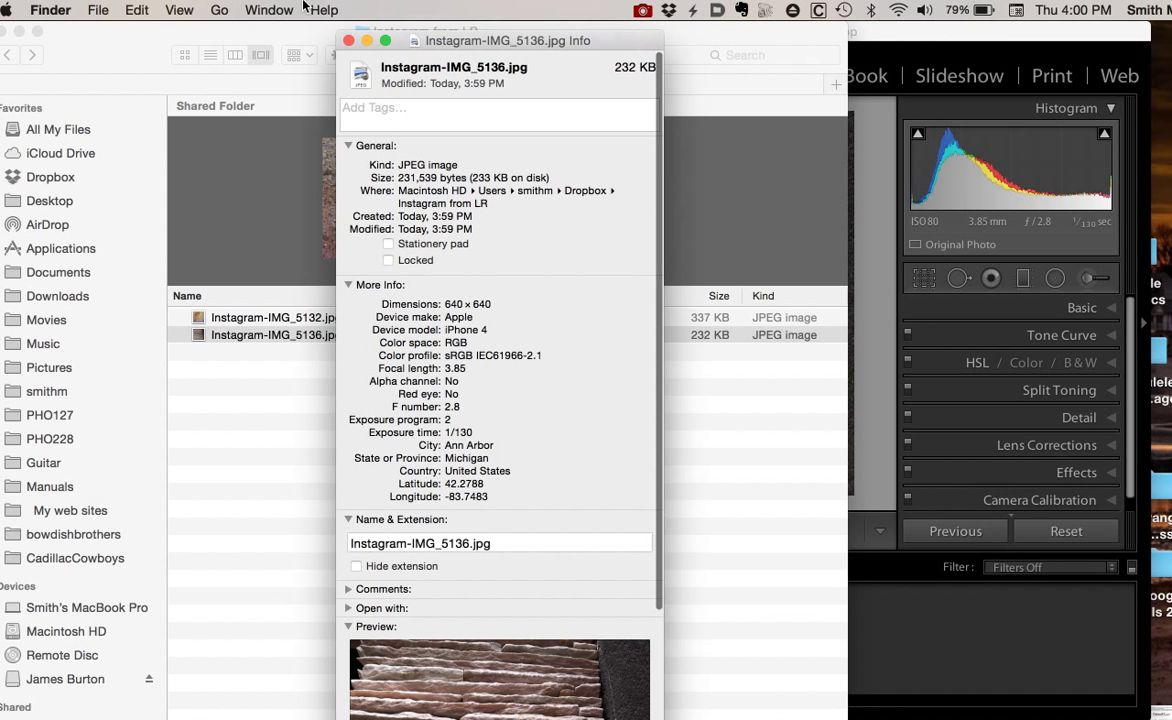
left_click(348, 40)
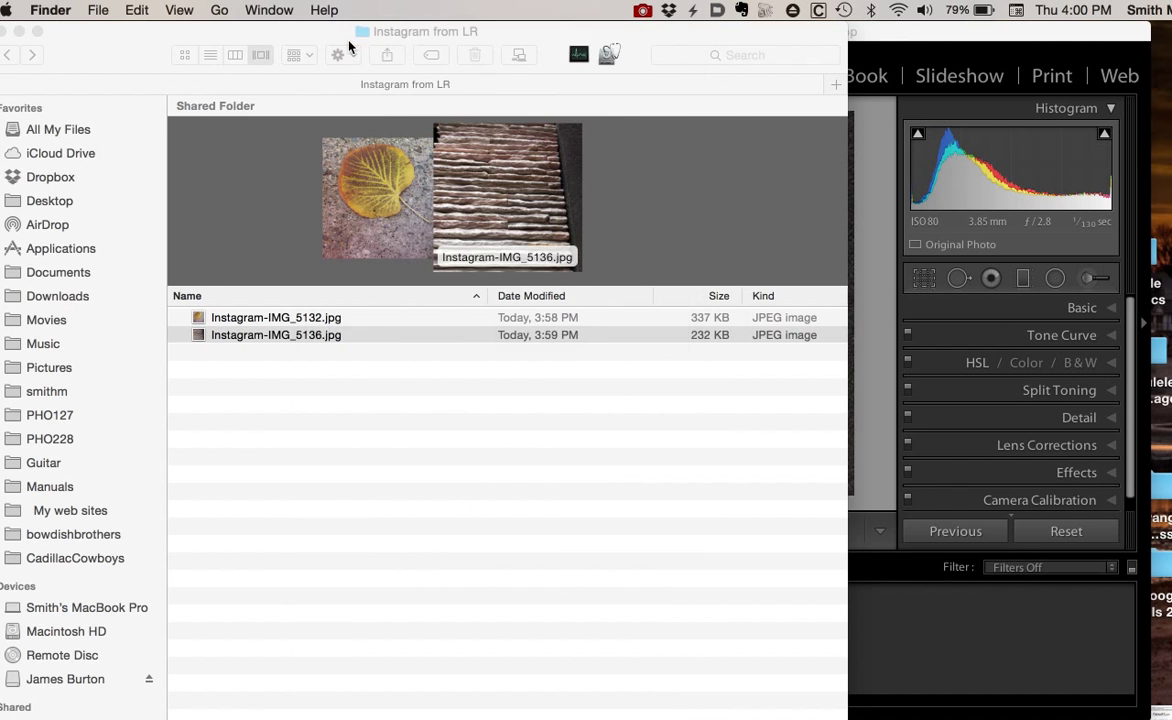